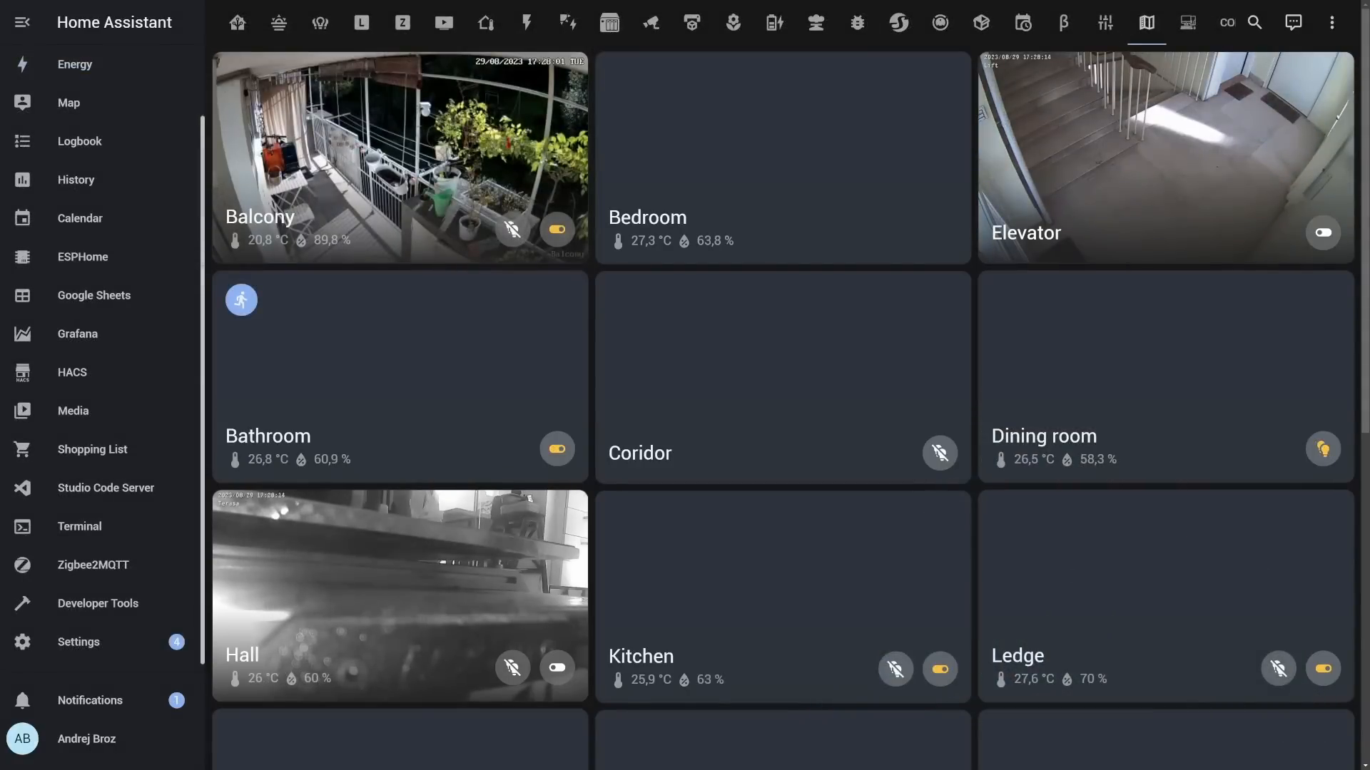
- Search HACS for 'ro' and open the Room Card repository details
{"action": "scroll", "scroll_direction": "down", "scroll_amount": 3}
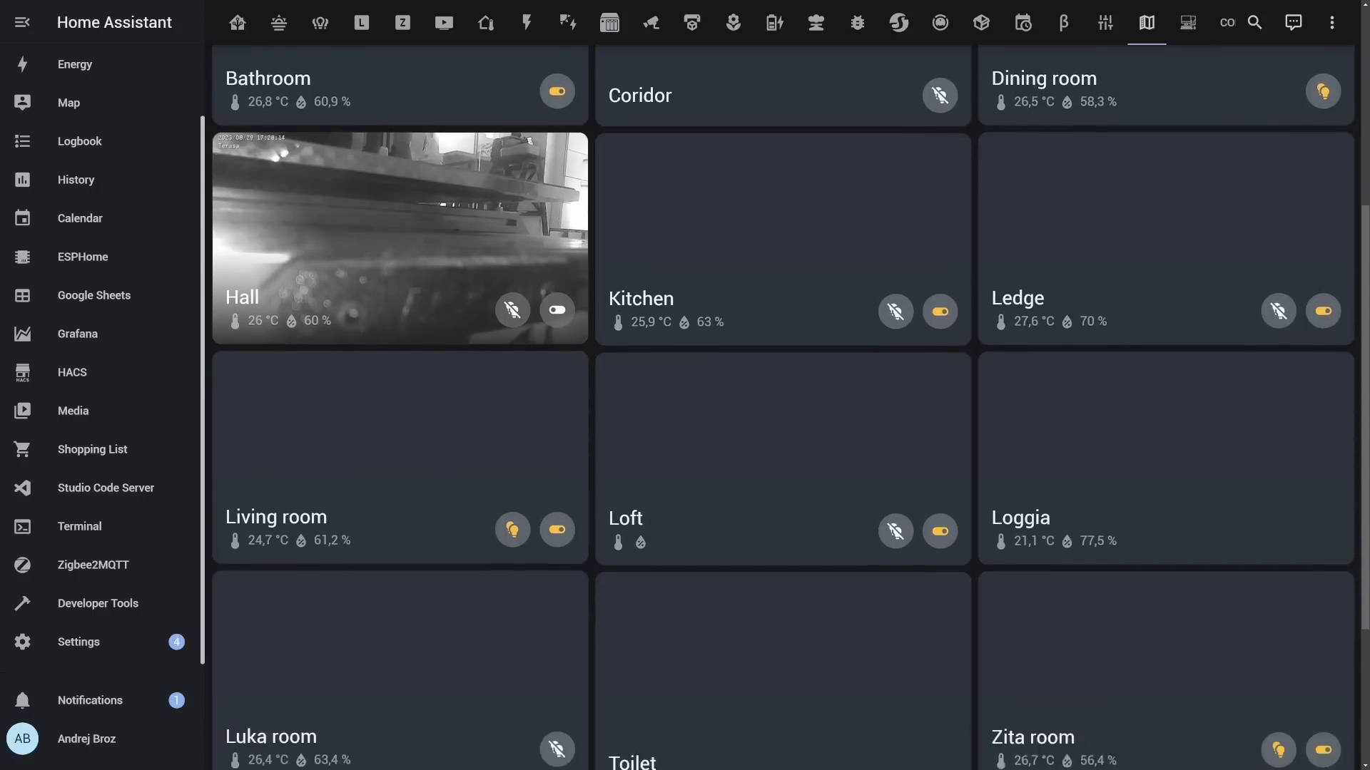
{"action": "scroll", "scroll_direction": "down", "scroll_amount": 3}
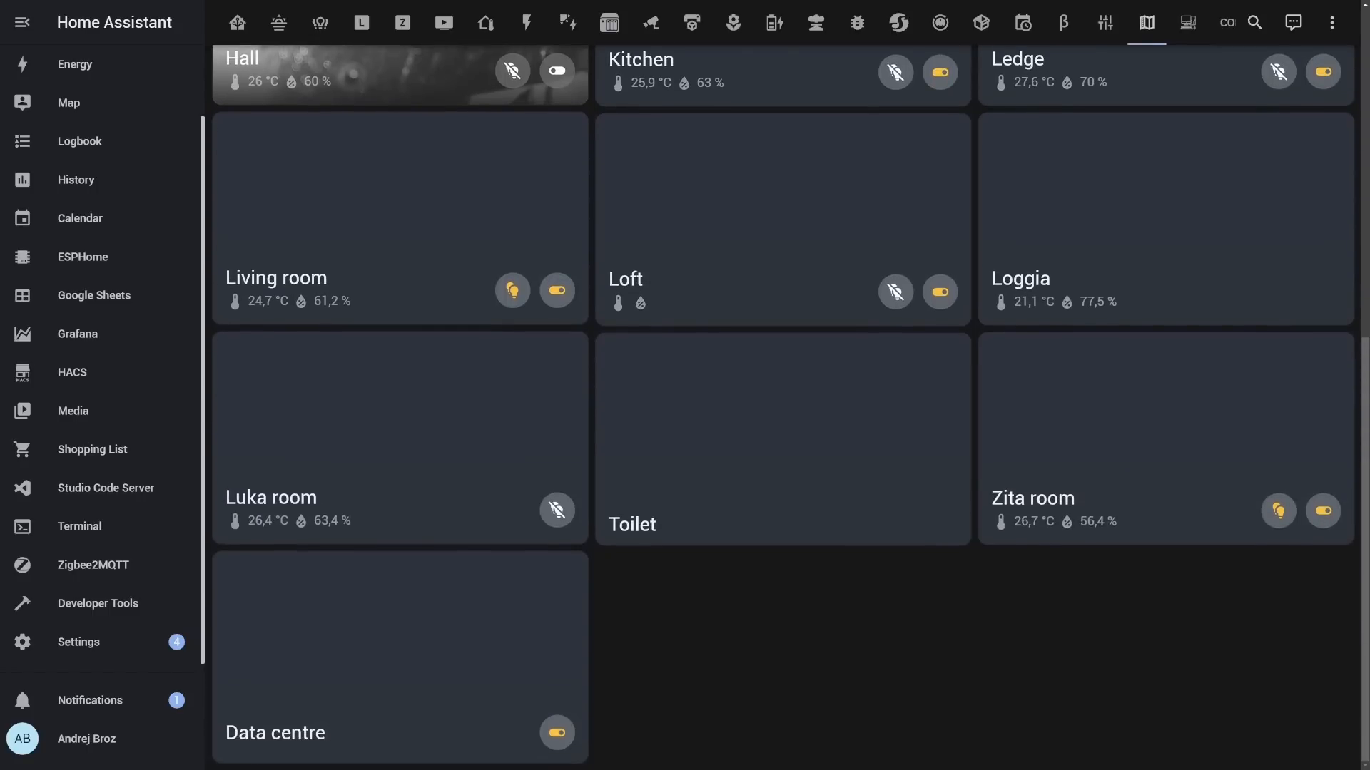
{"action": "scroll", "scroll_direction": "down", "scroll_amount": 3}
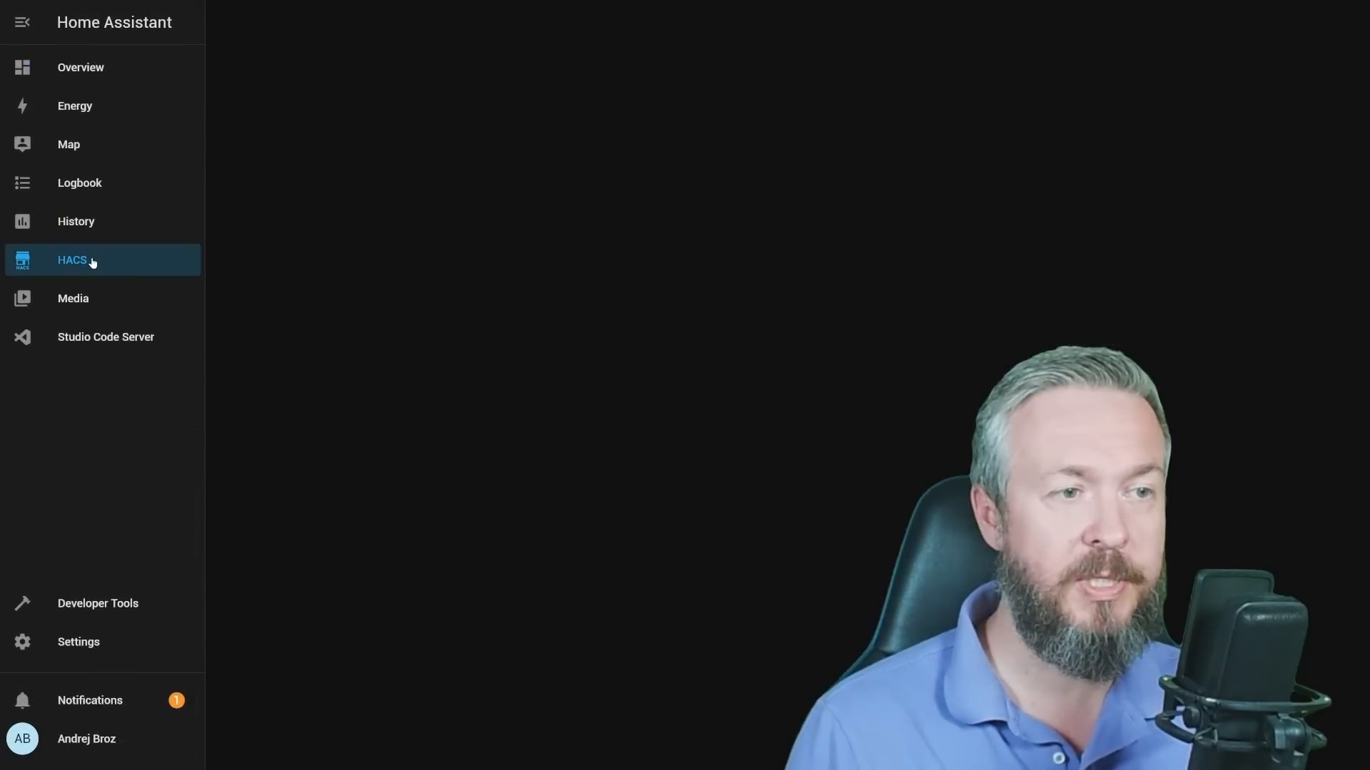
{"action": "left_click", "coordinate": [71, 260]}
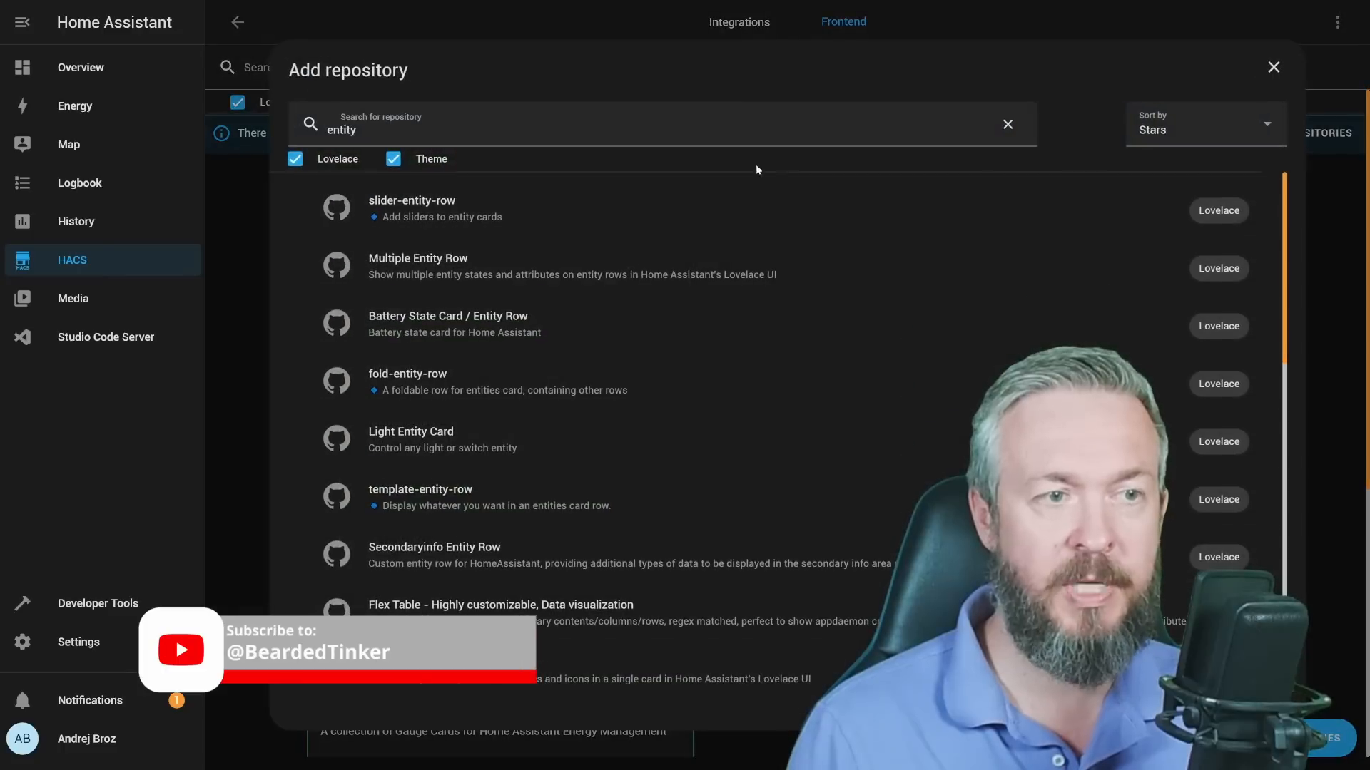
{"action": "type", "text": "room"}
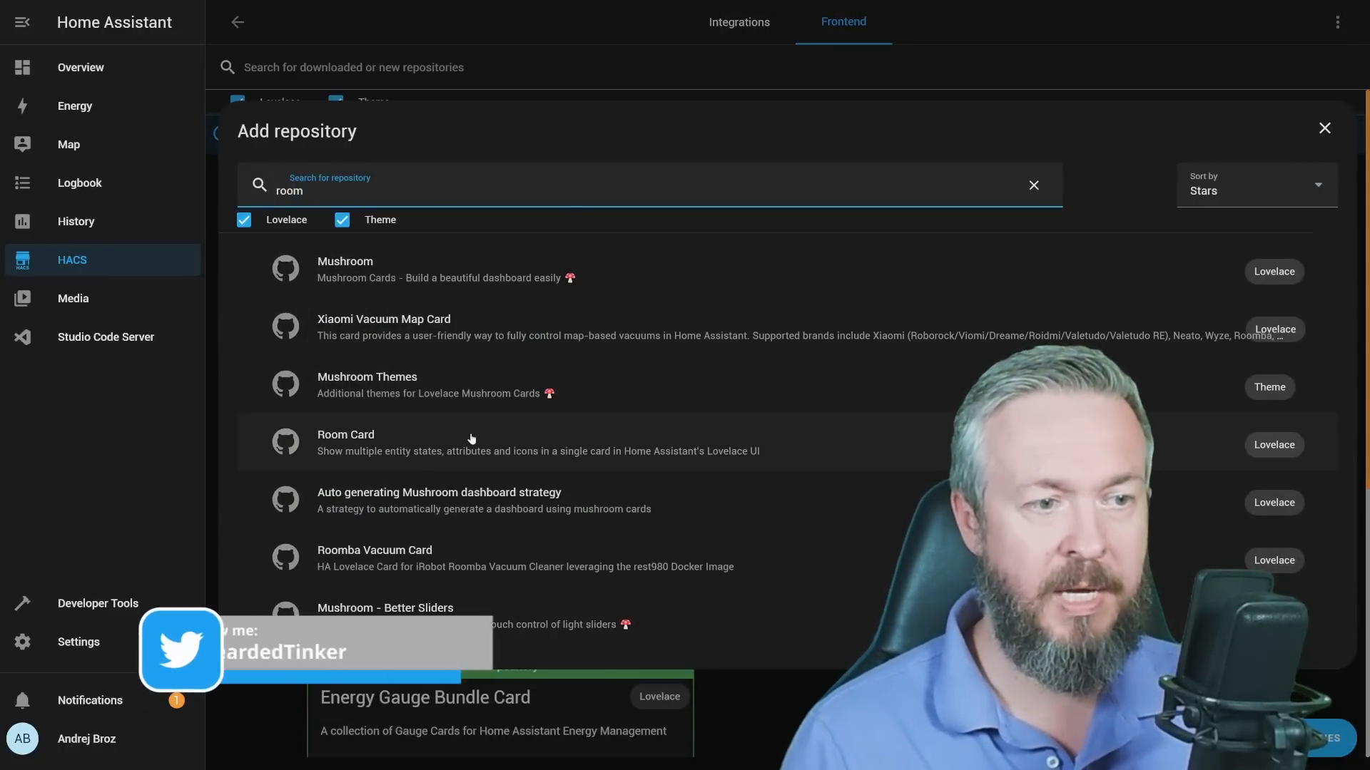
{"action": "left_click", "coordinate": [1324, 129]}
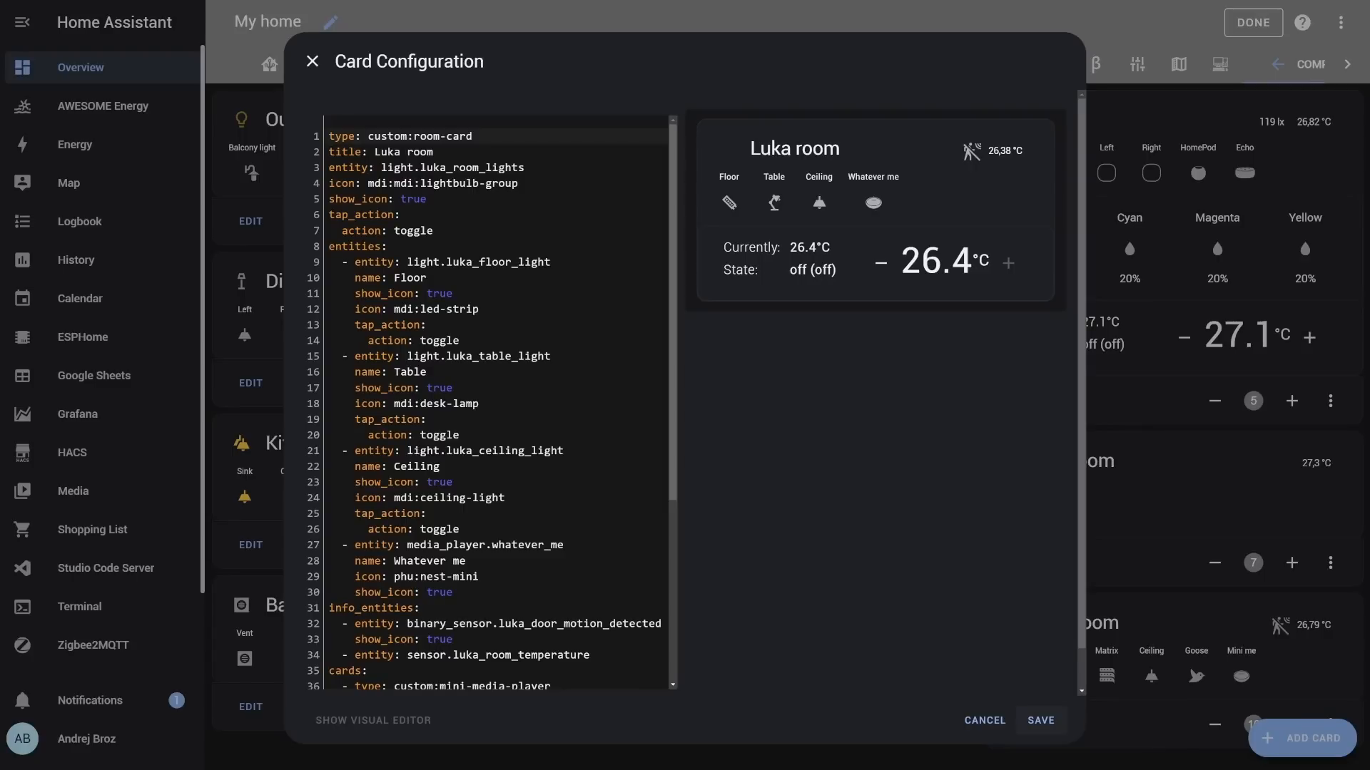
- Save the Luka room card configuration and return to the HACS Room Card page
{"action": "left_click", "coordinate": [1039, 721]}
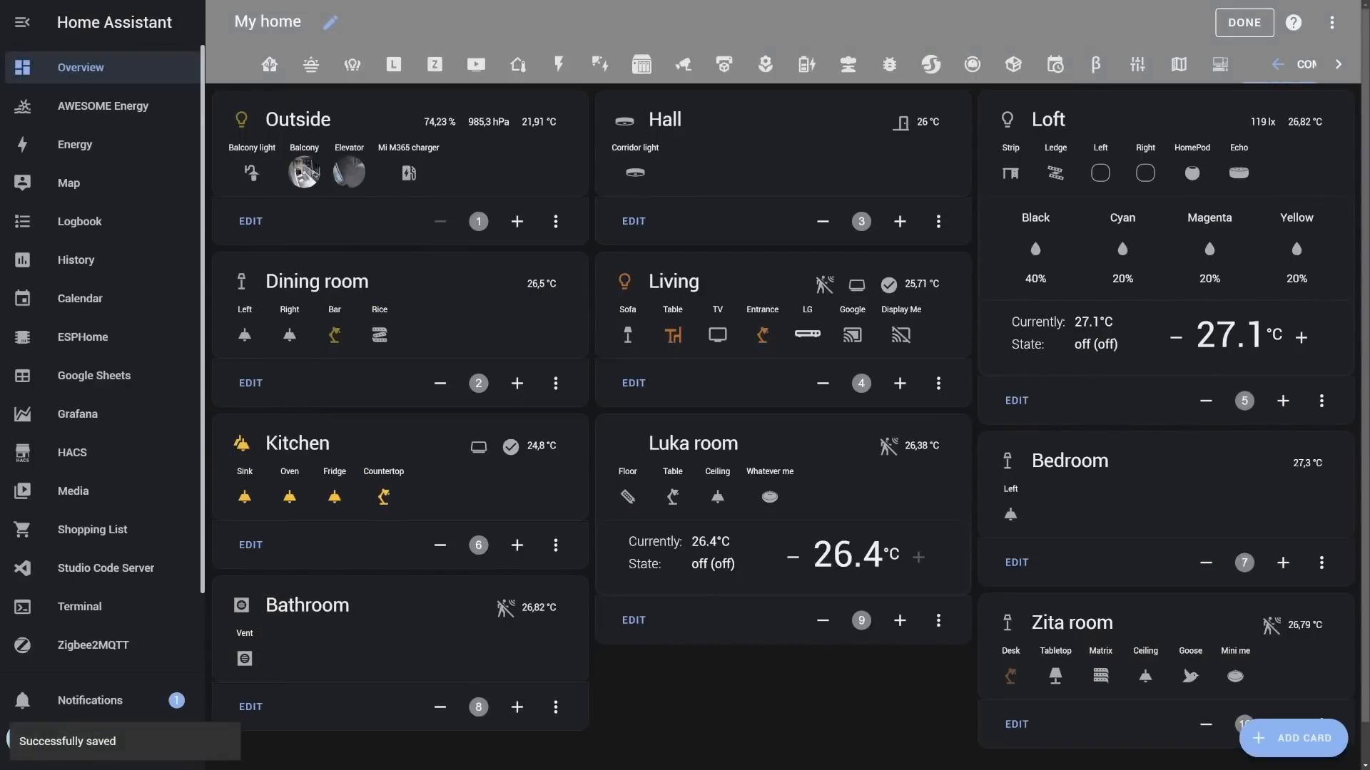
{"action": "left_click", "coordinate": [71, 452]}
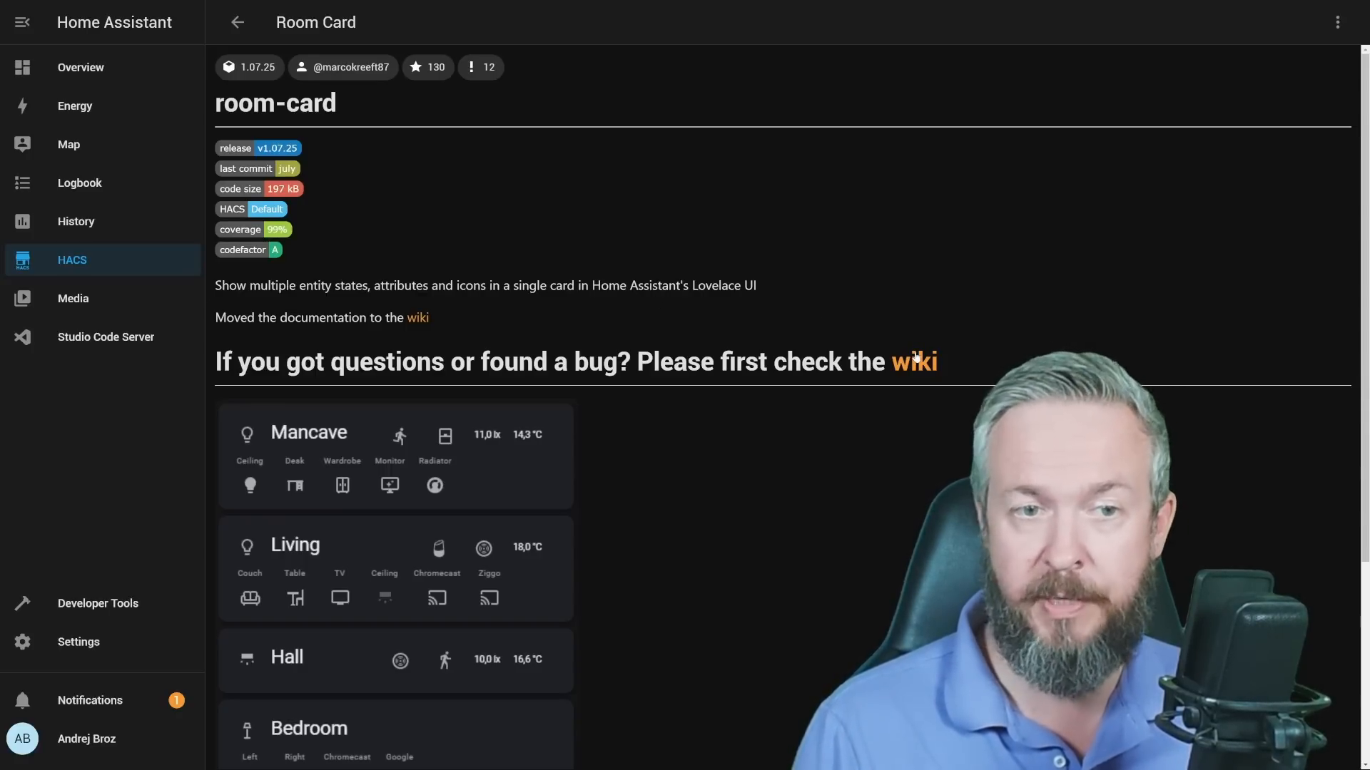
- Open the Room Card wiki's Configuration page and scroll through its options table
{"action": "left_click", "coordinate": [911, 361]}
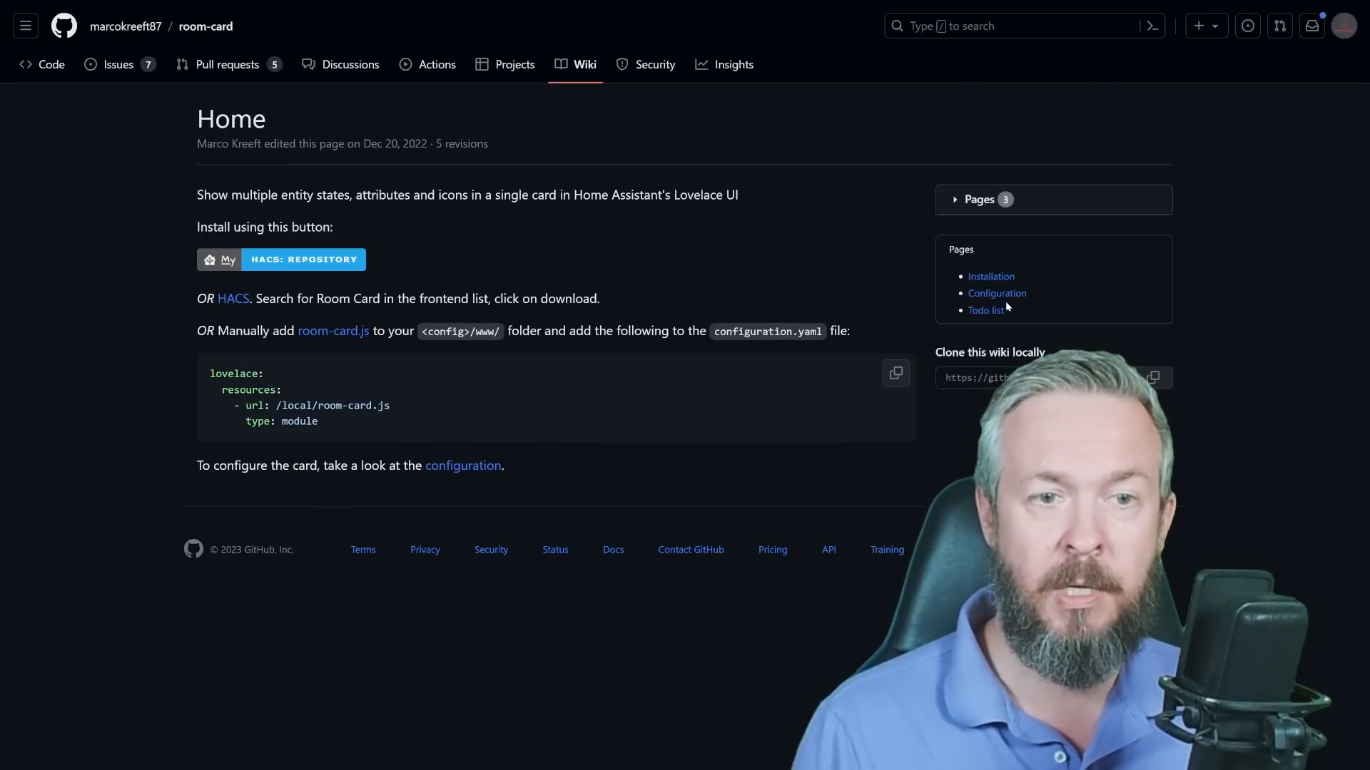
{"action": "left_click", "coordinate": [996, 292]}
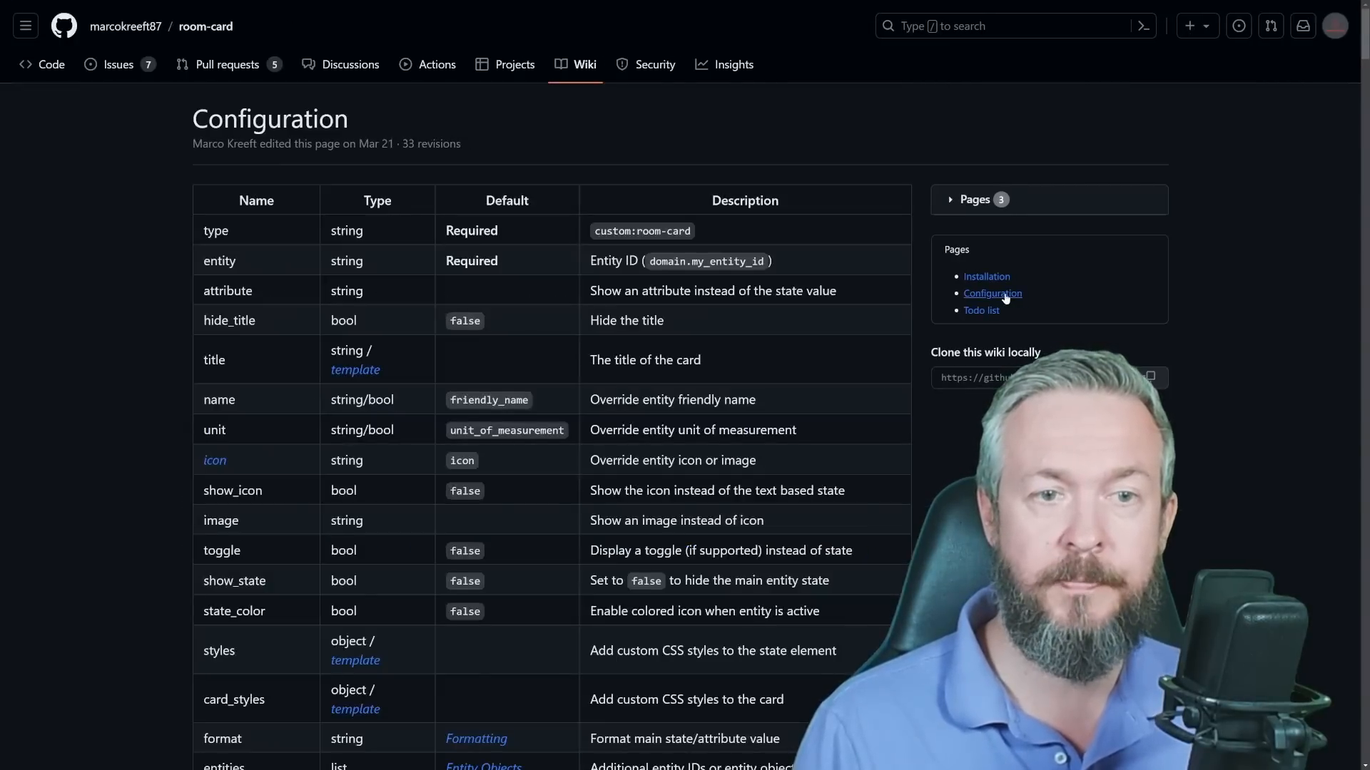
{"action": "scroll", "scroll_direction": "down", "scroll_amount": 3}
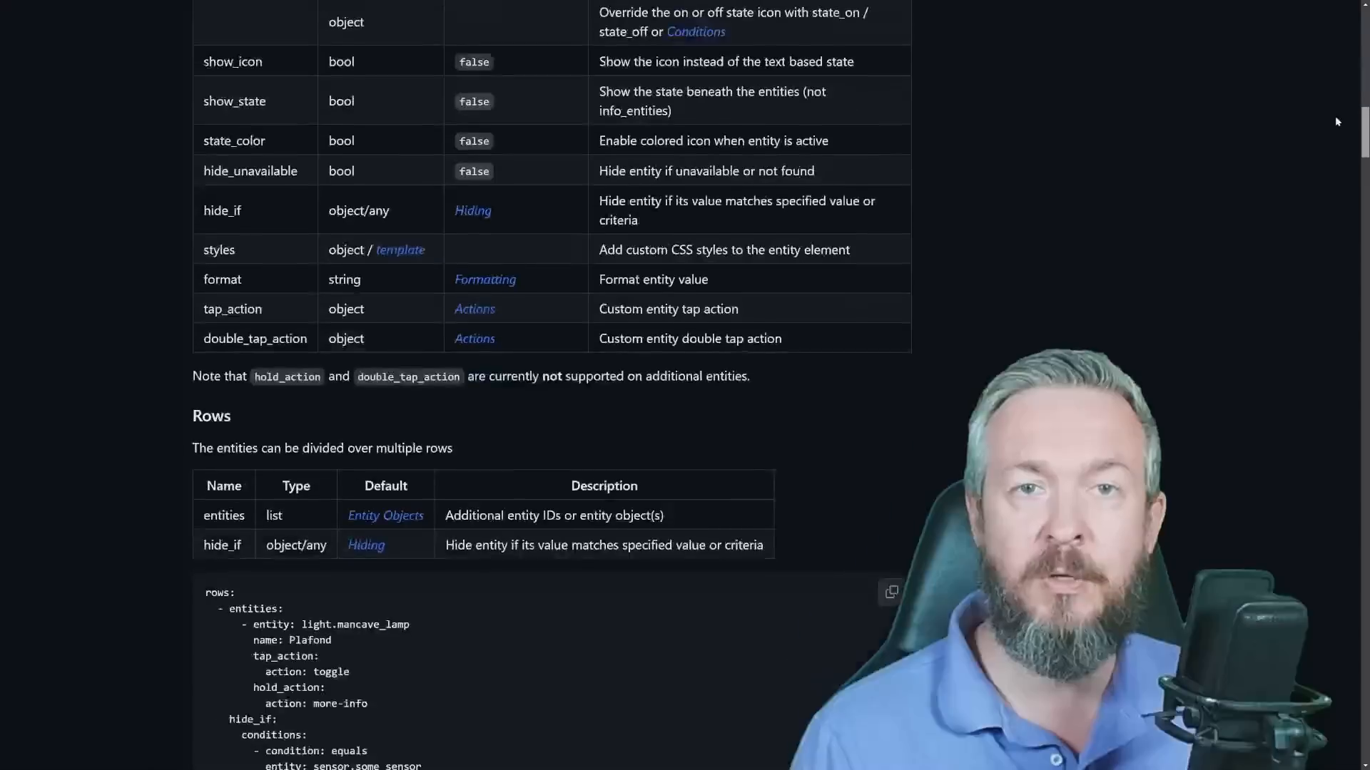
{"action": "scroll", "scroll_direction": "down", "scroll_amount": 3}
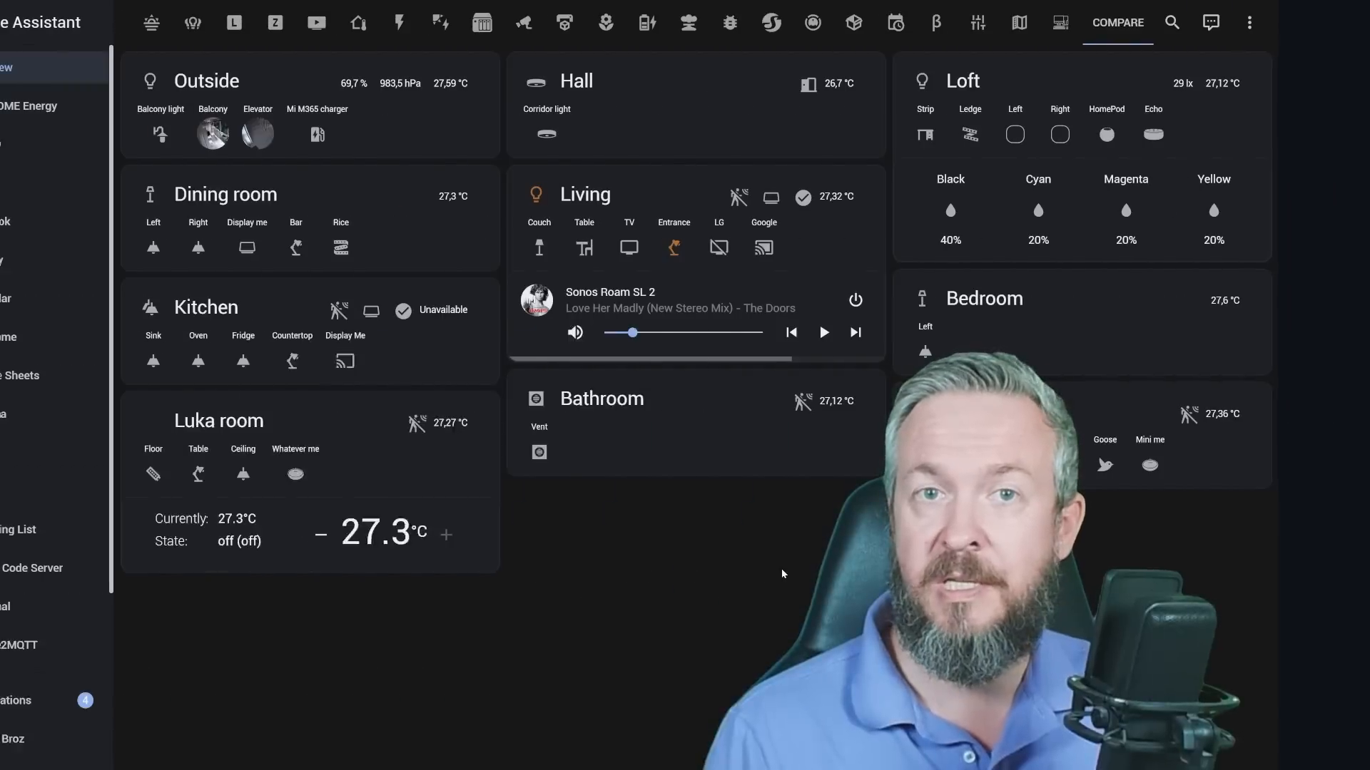
{"action": "left_click", "coordinate": [24, 22]}
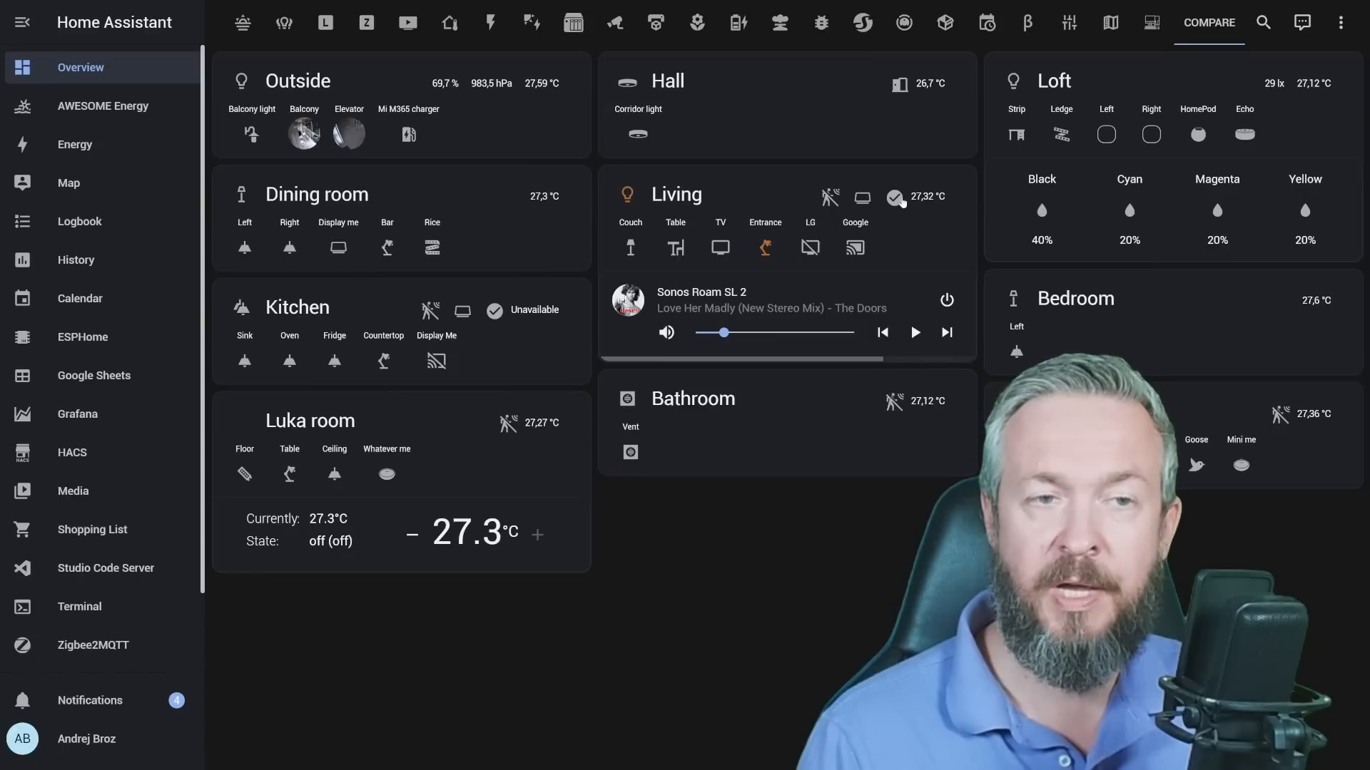
{"action": "mouse_move", "coordinate": [953, 195]}
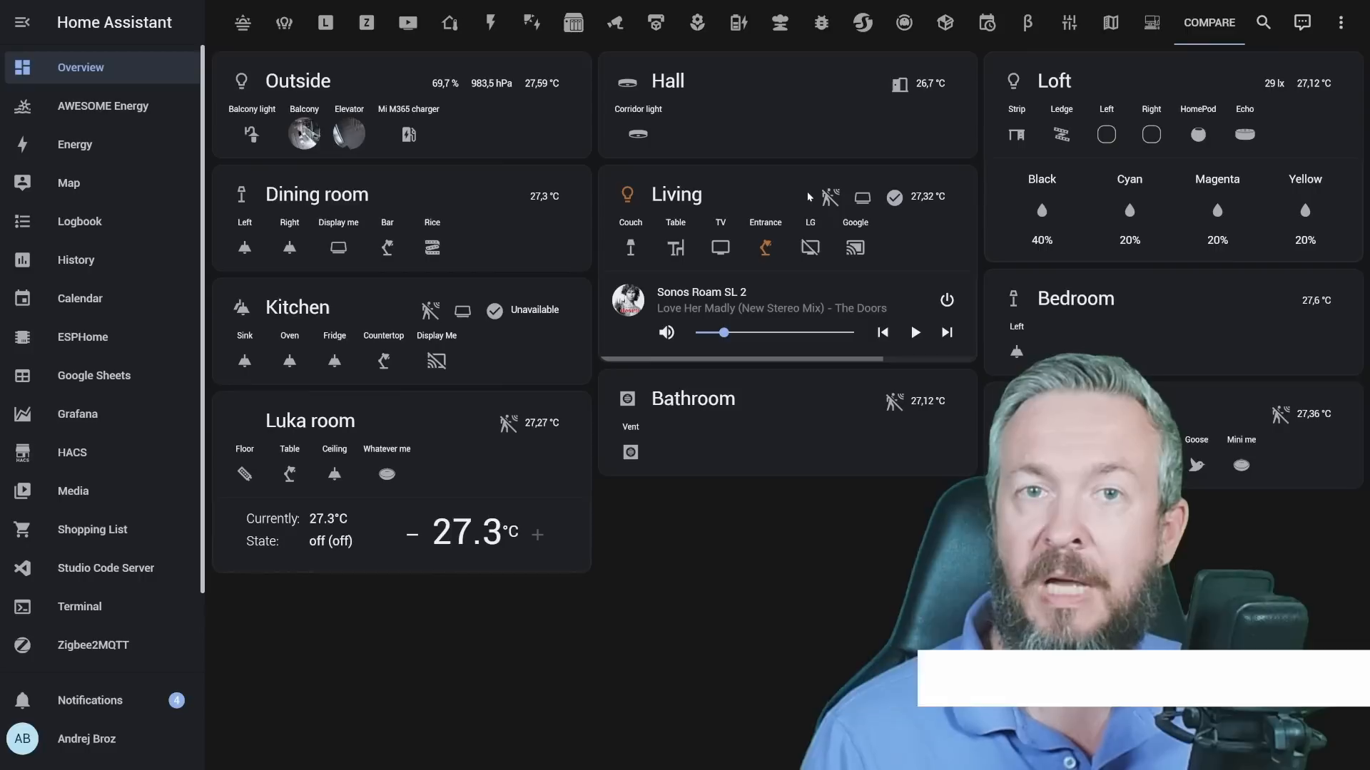
{"action": "mouse_move", "coordinate": [860, 210]}
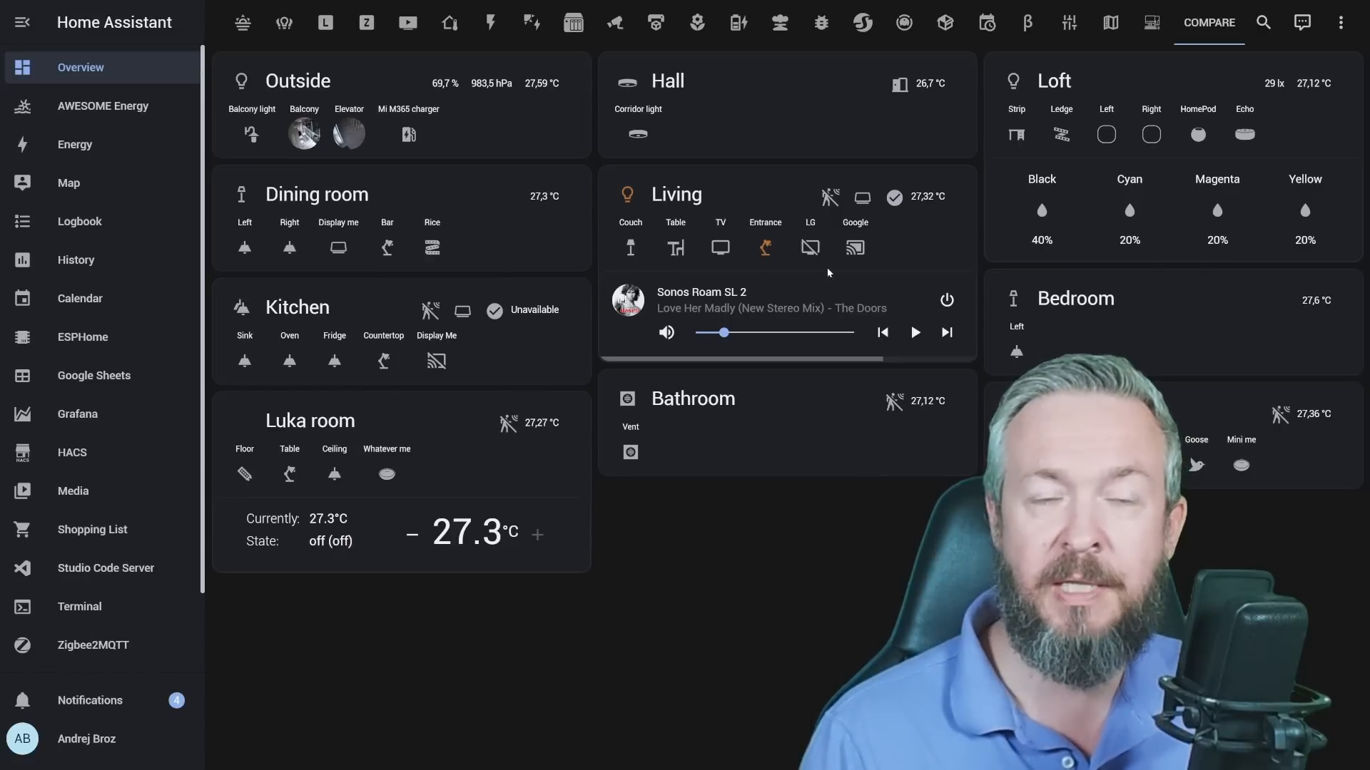
{"action": "mouse_move", "coordinate": [924, 280]}
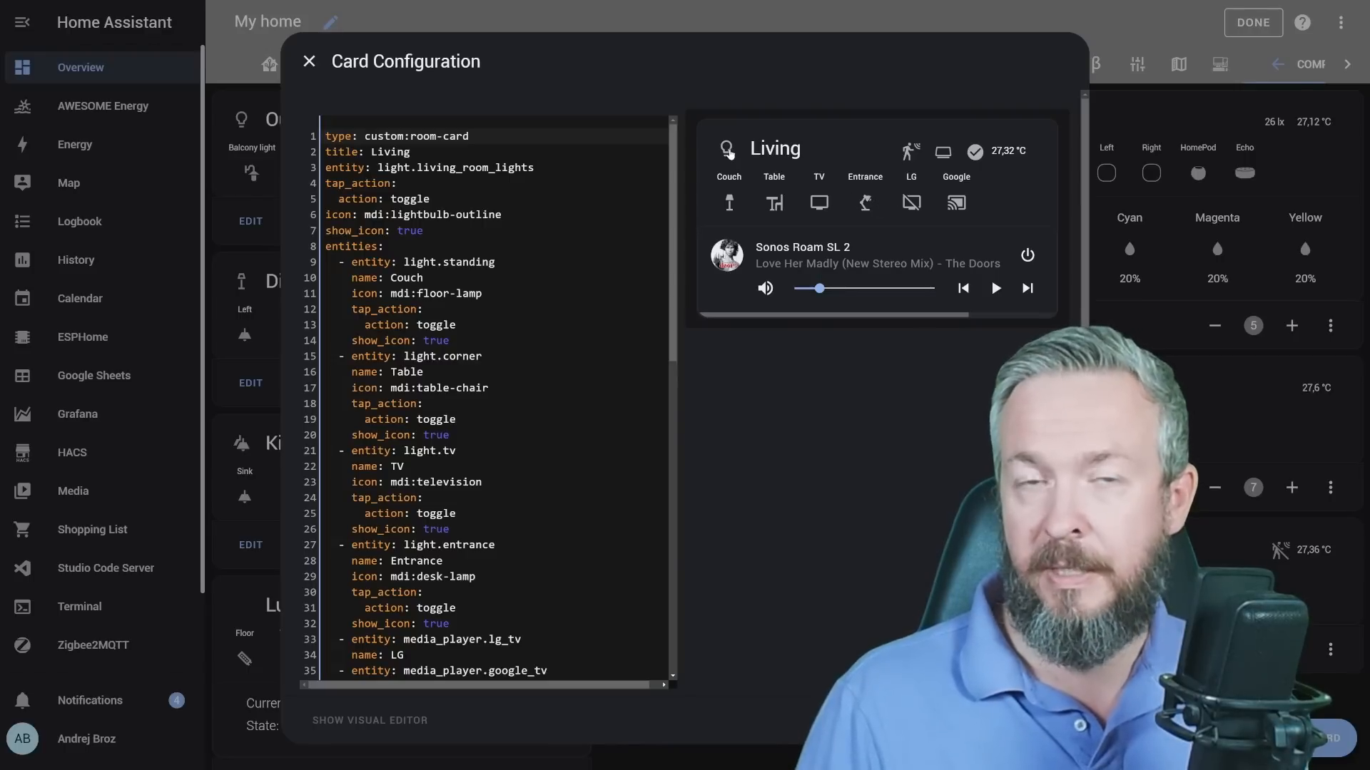
- Close the Living card's YAML configuration dialog, leaving the dashboard in edit mode
{"action": "left_click", "coordinate": [308, 61]}
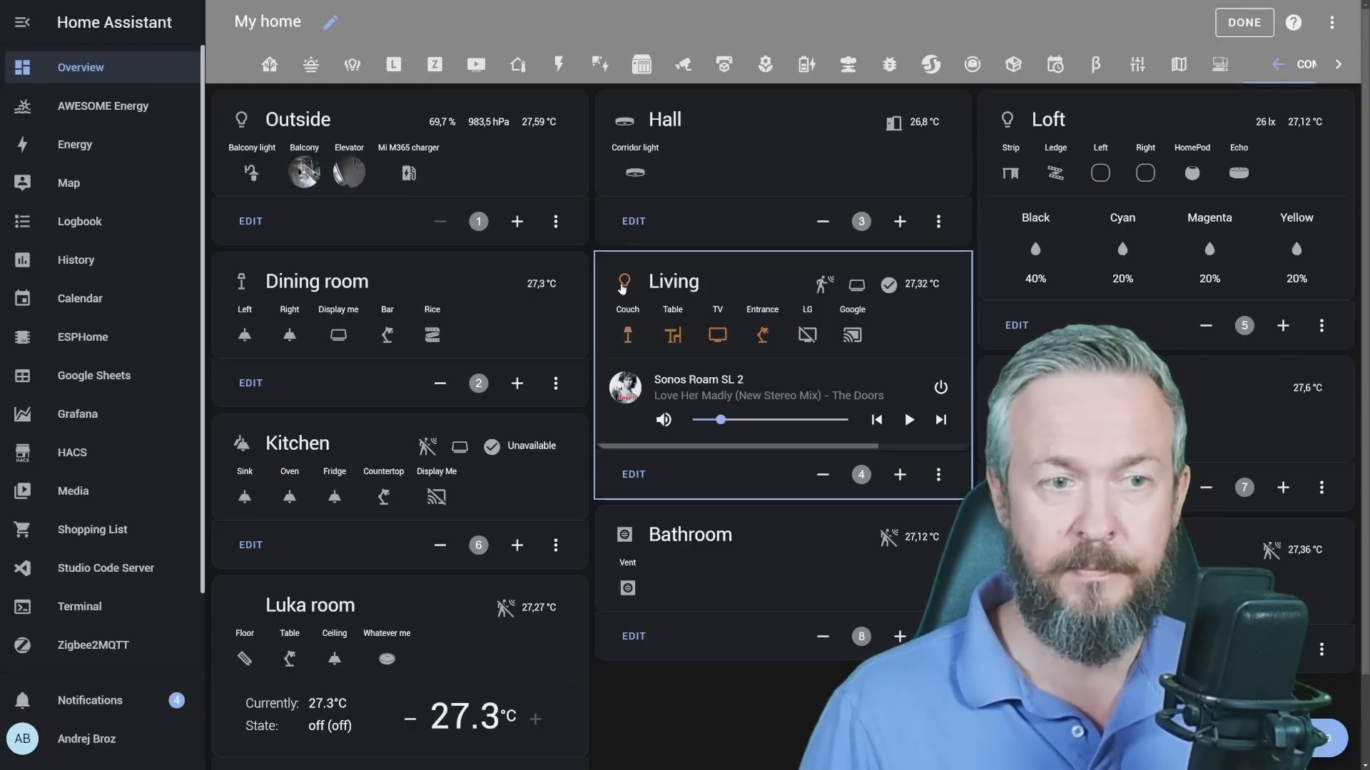
- Reopen the Living card's Card Configuration YAML editor with live preview
{"action": "left_click", "coordinate": [938, 474]}
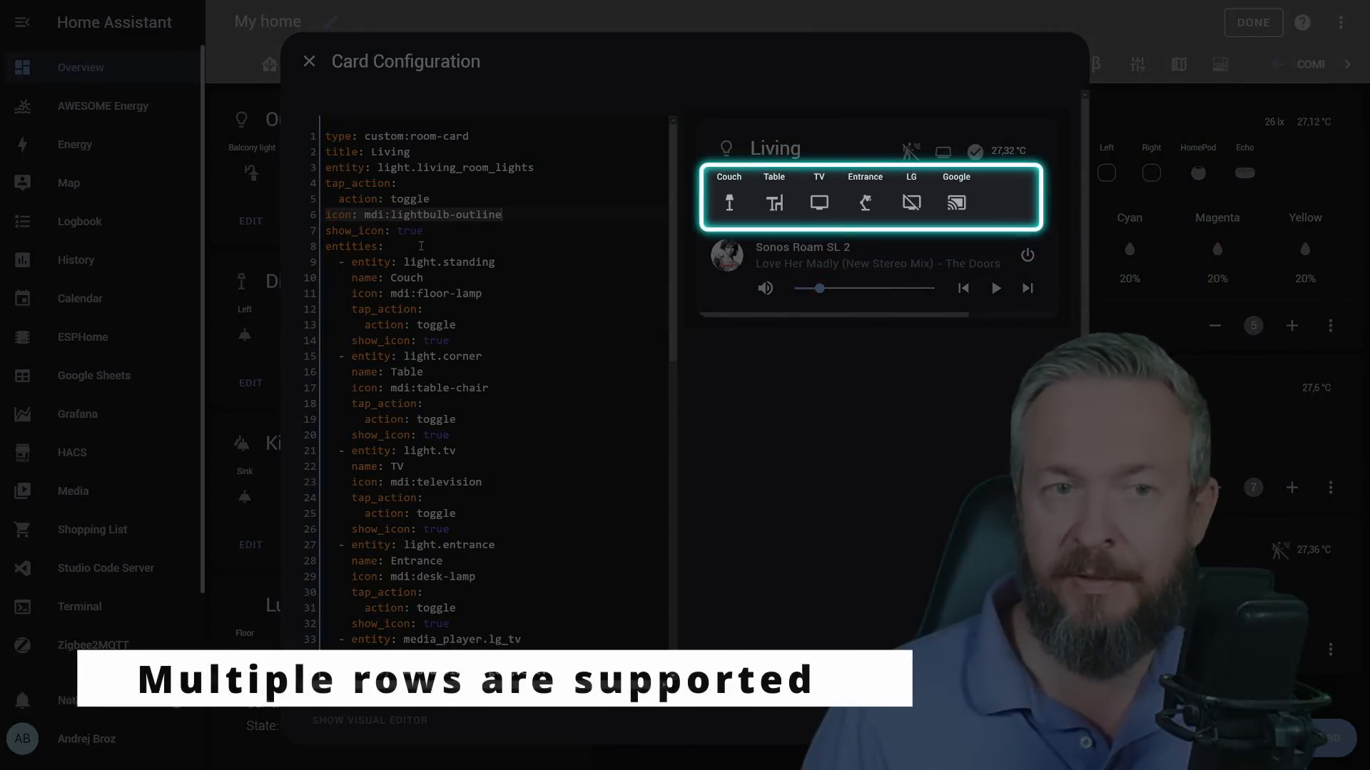
- Change the Radiator entity's hide_if value from 'on' to 'off'
{"action": "scroll", "scroll_direction": "down", "scroll_amount": 3}
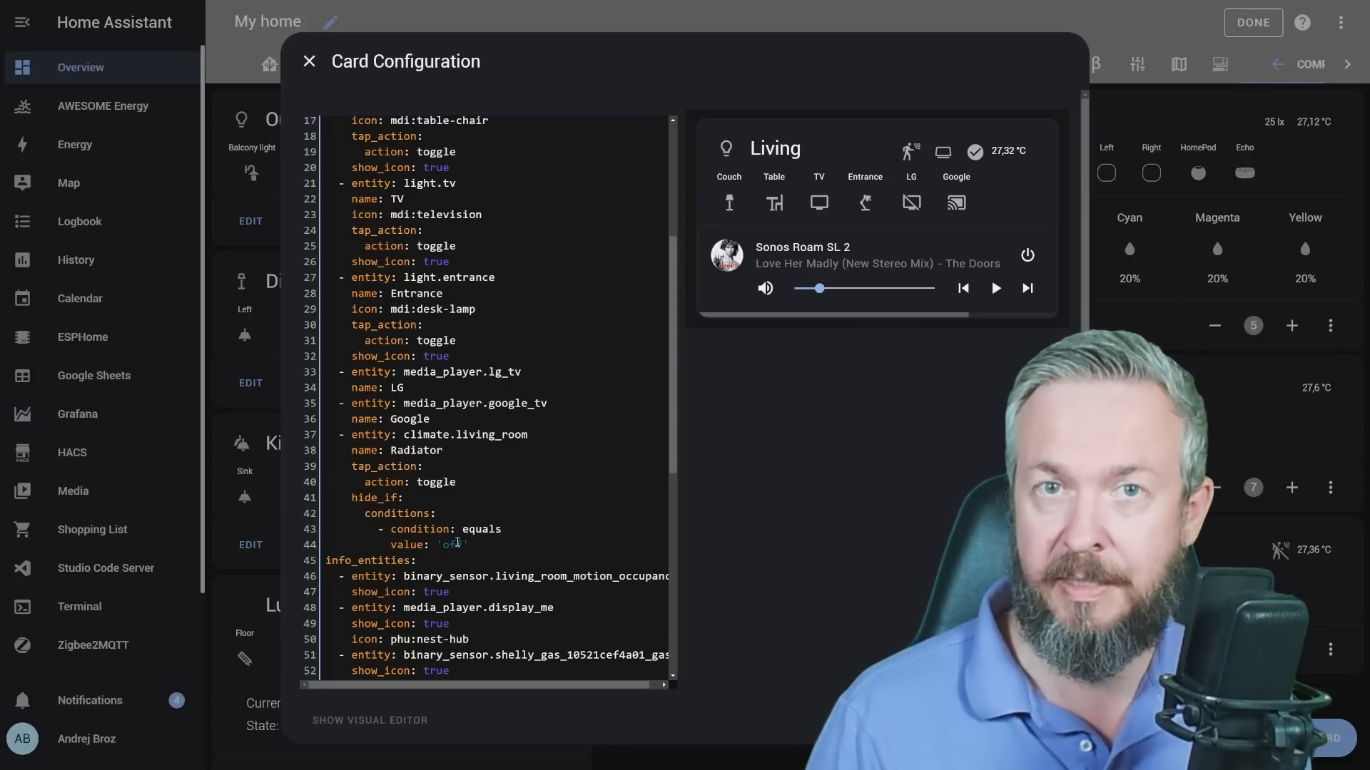
{"action": "scroll", "scroll_direction": "down", "scroll_amount": 3}
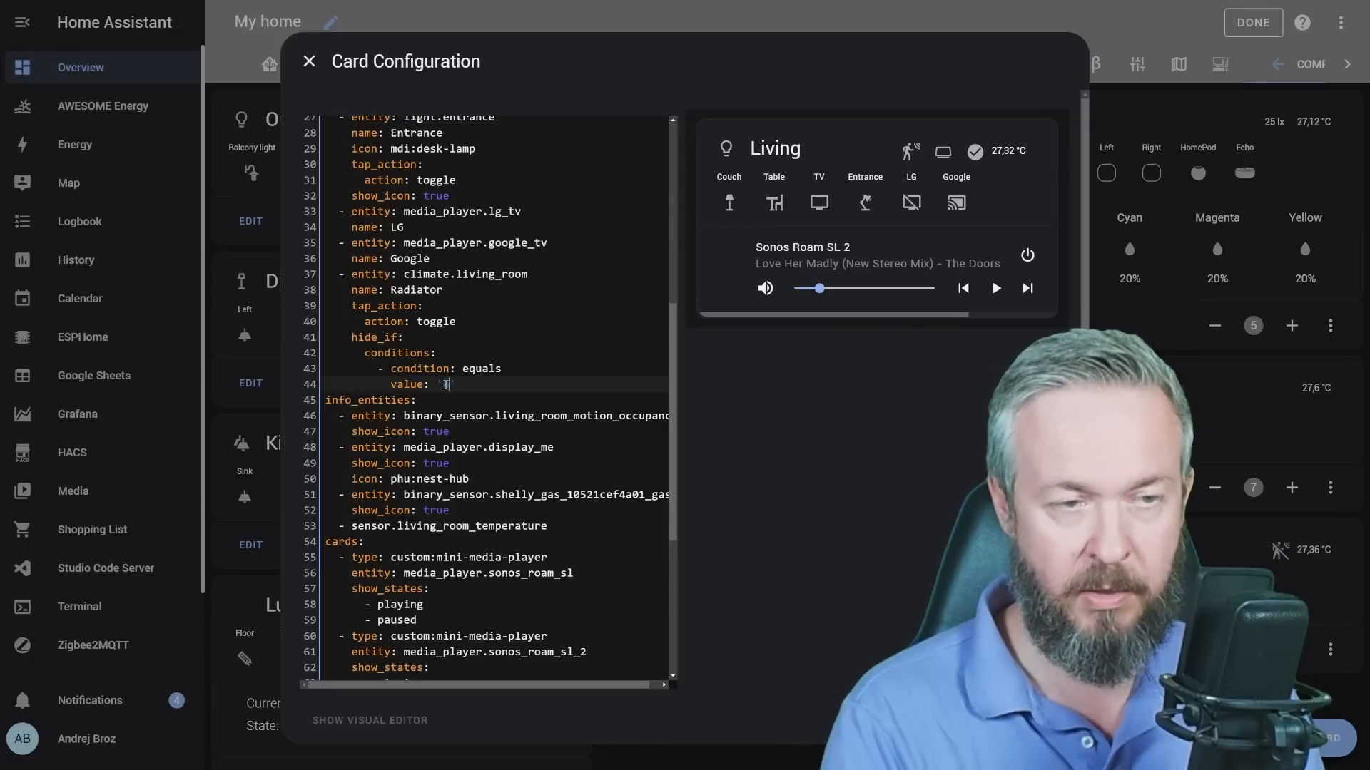
{"action": "type", "text": "on"}
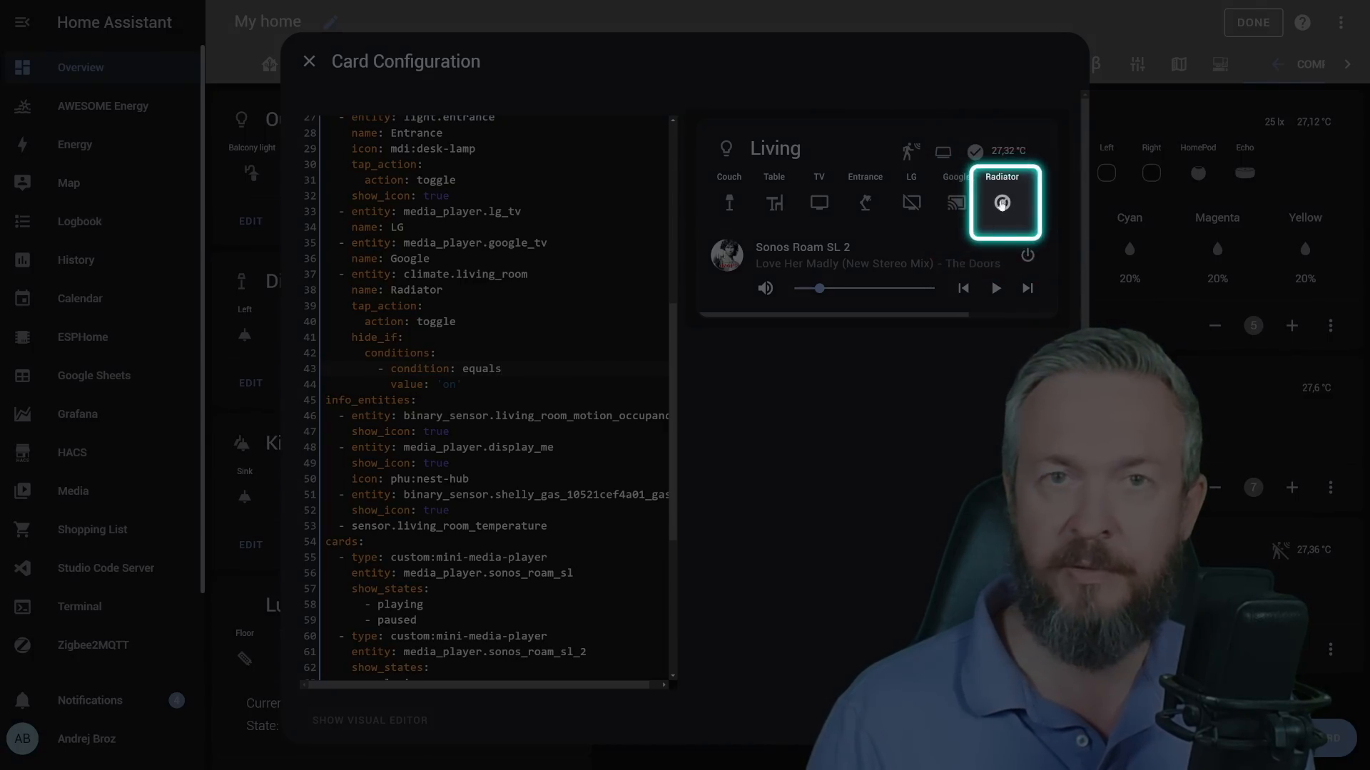
{"action": "type", "text": "off"}
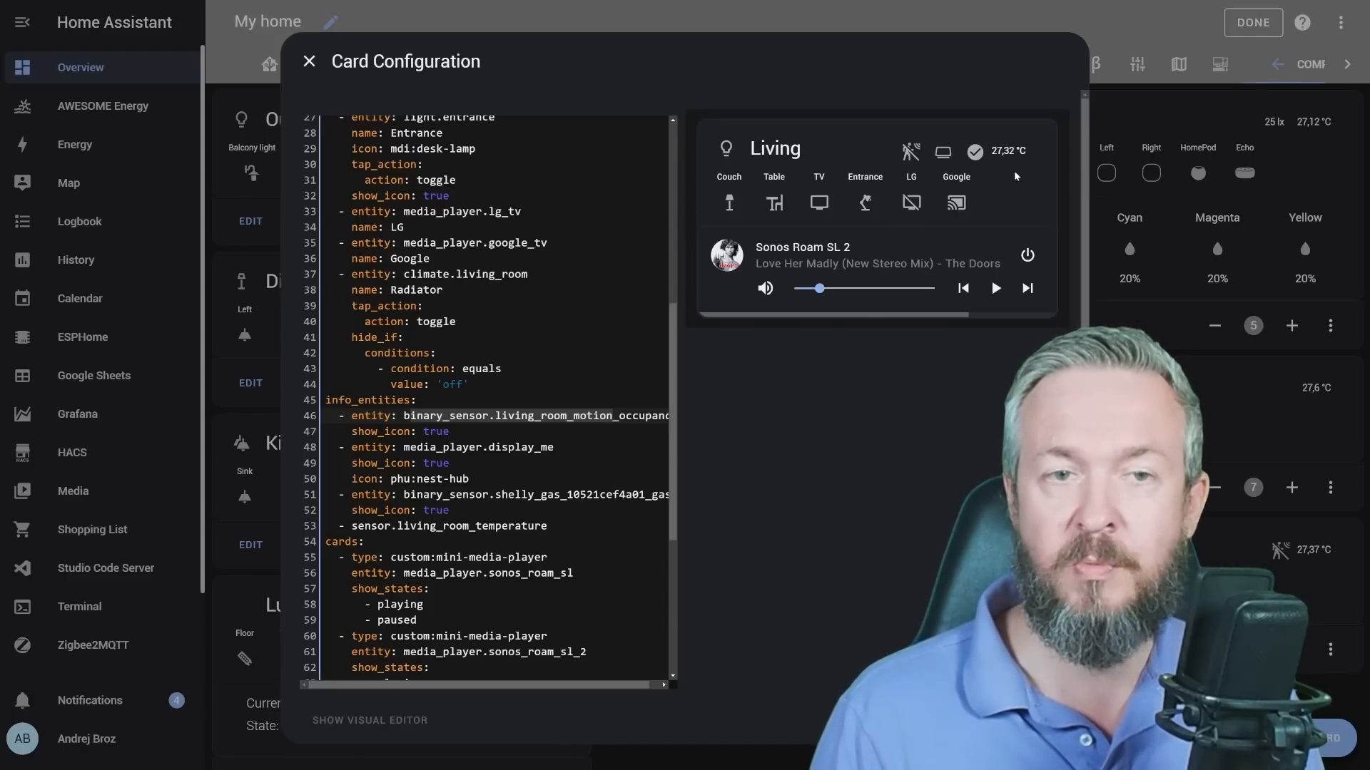
{"action": "mouse_move", "coordinate": [996, 164]}
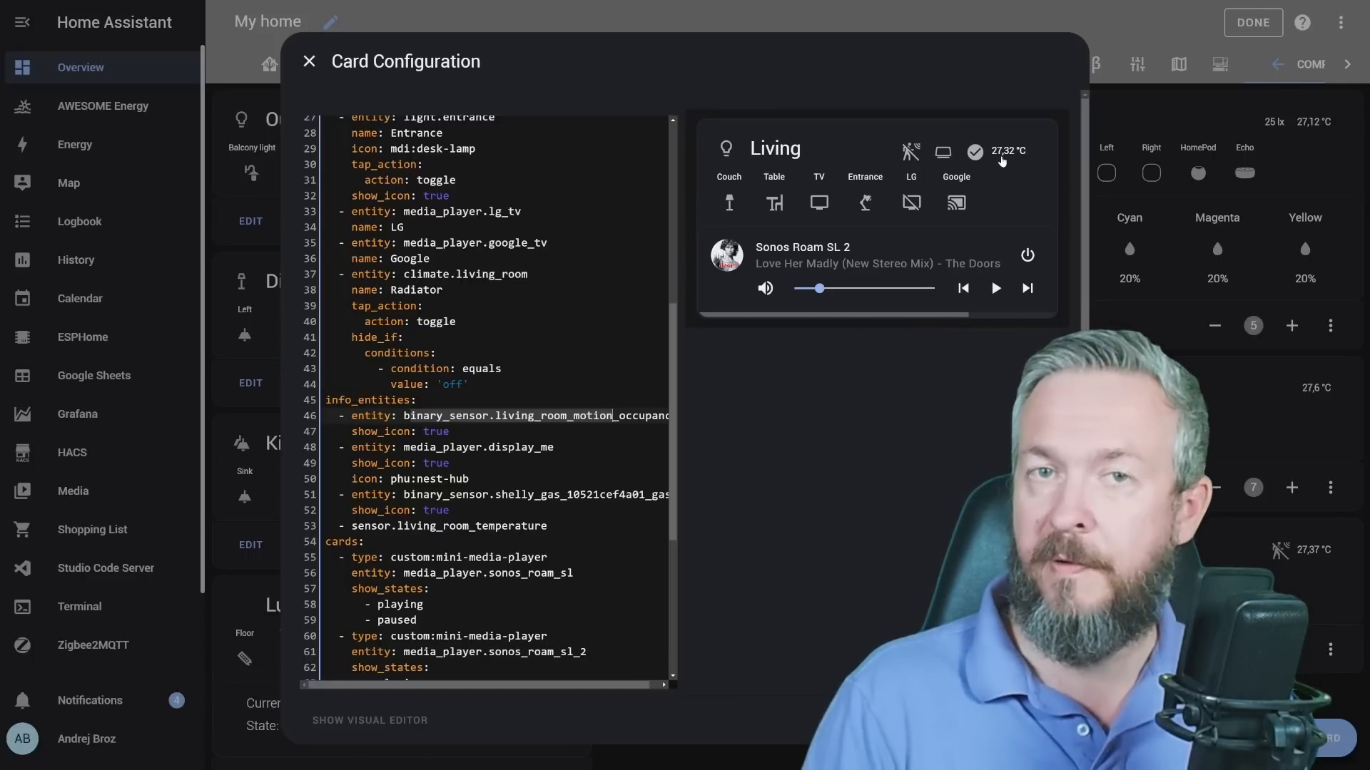
- Set the simple-thermostat sub-card's hide_if condition to 'off'
{"action": "scroll", "scroll_direction": "down", "scroll_amount": 3}
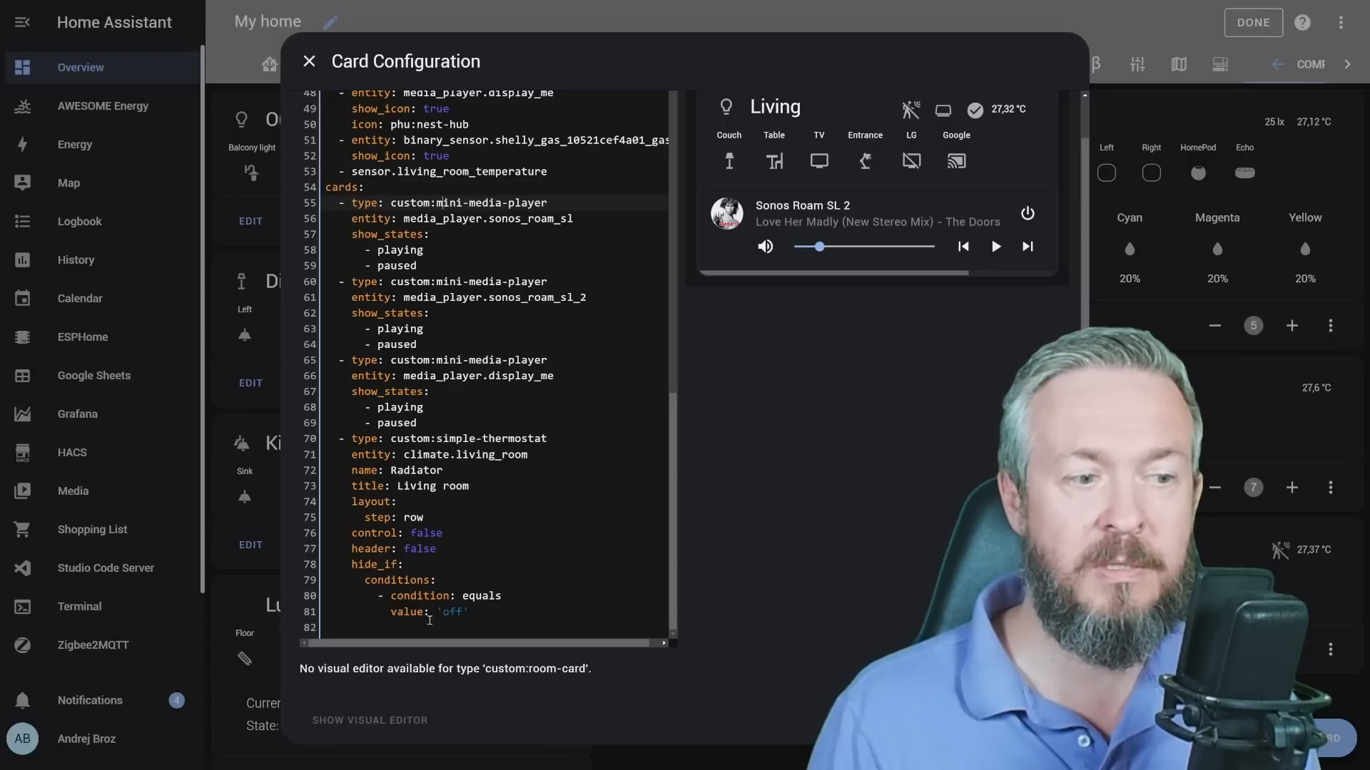
{"action": "type", "text": "o"}
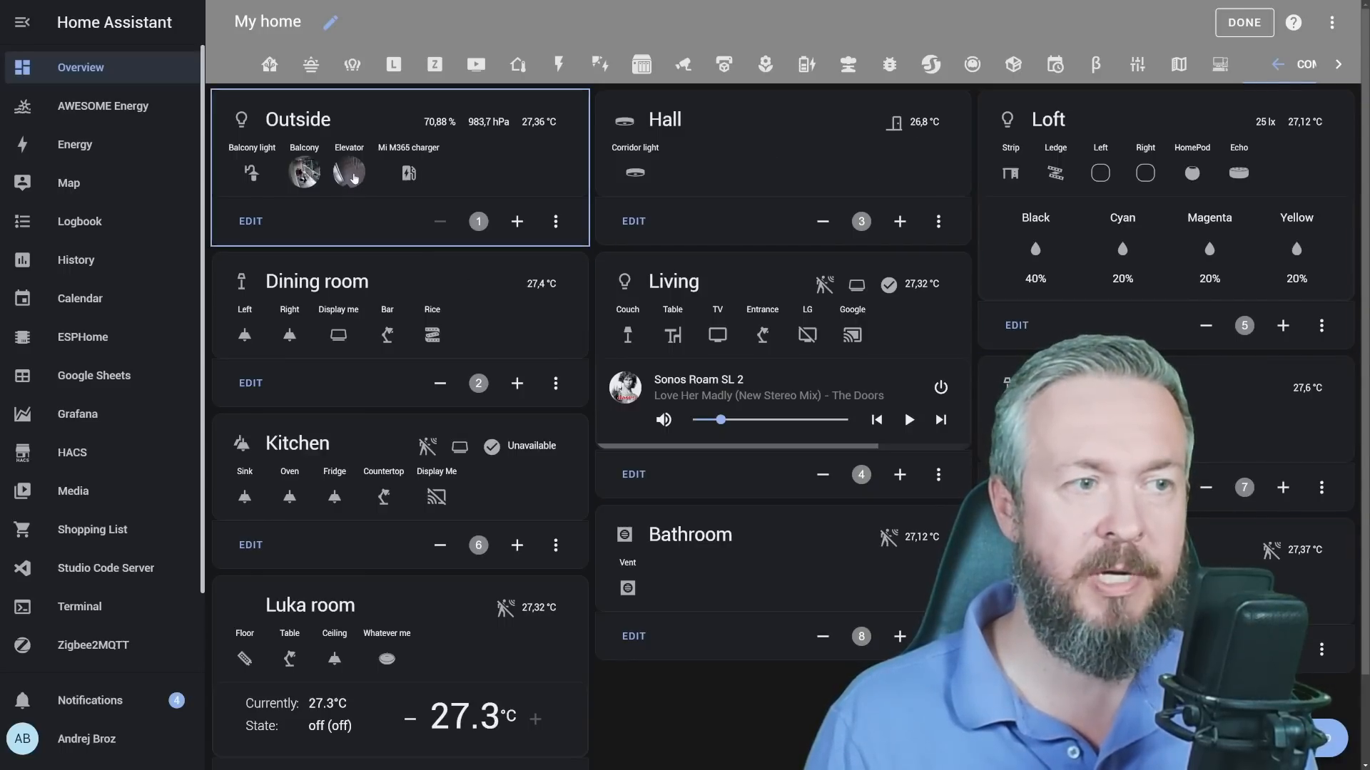
{"action": "left_click", "coordinate": [349, 172]}
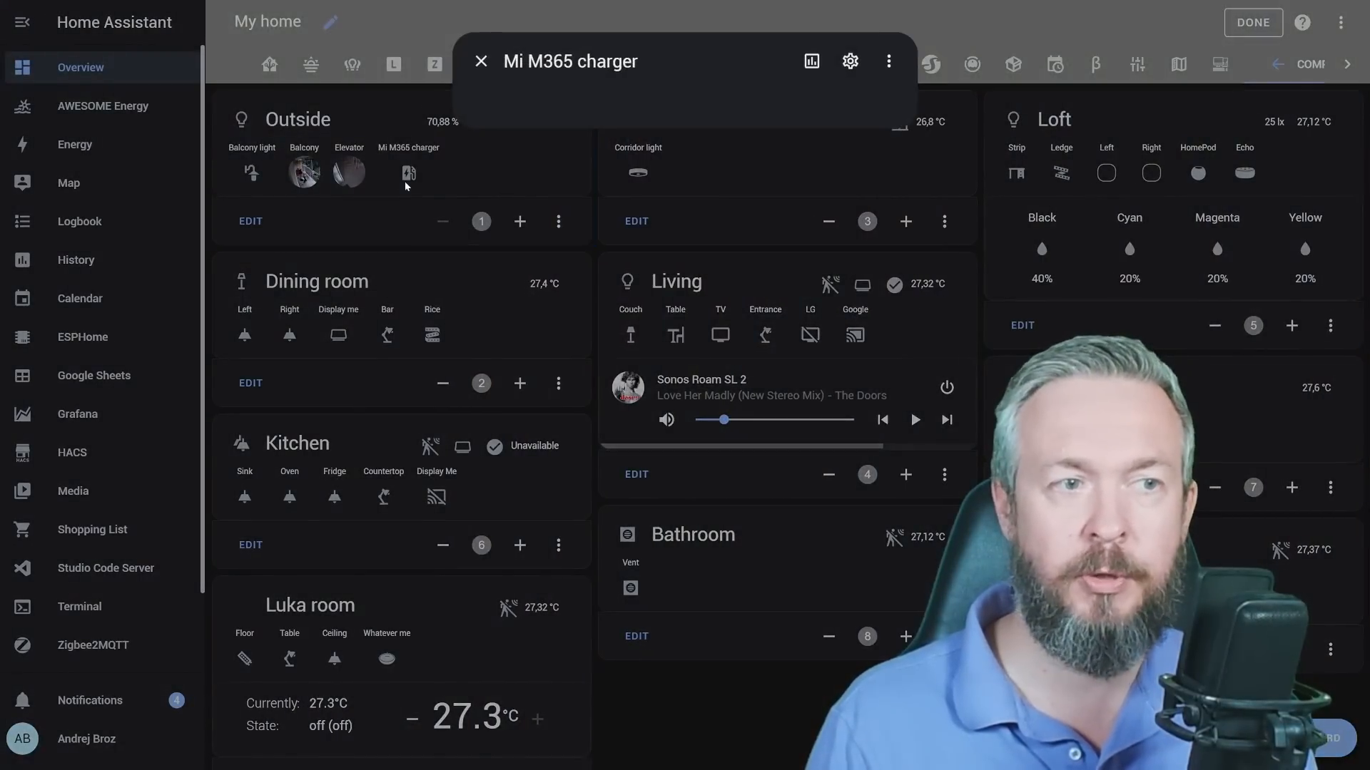
{"action": "left_click", "coordinate": [480, 62]}
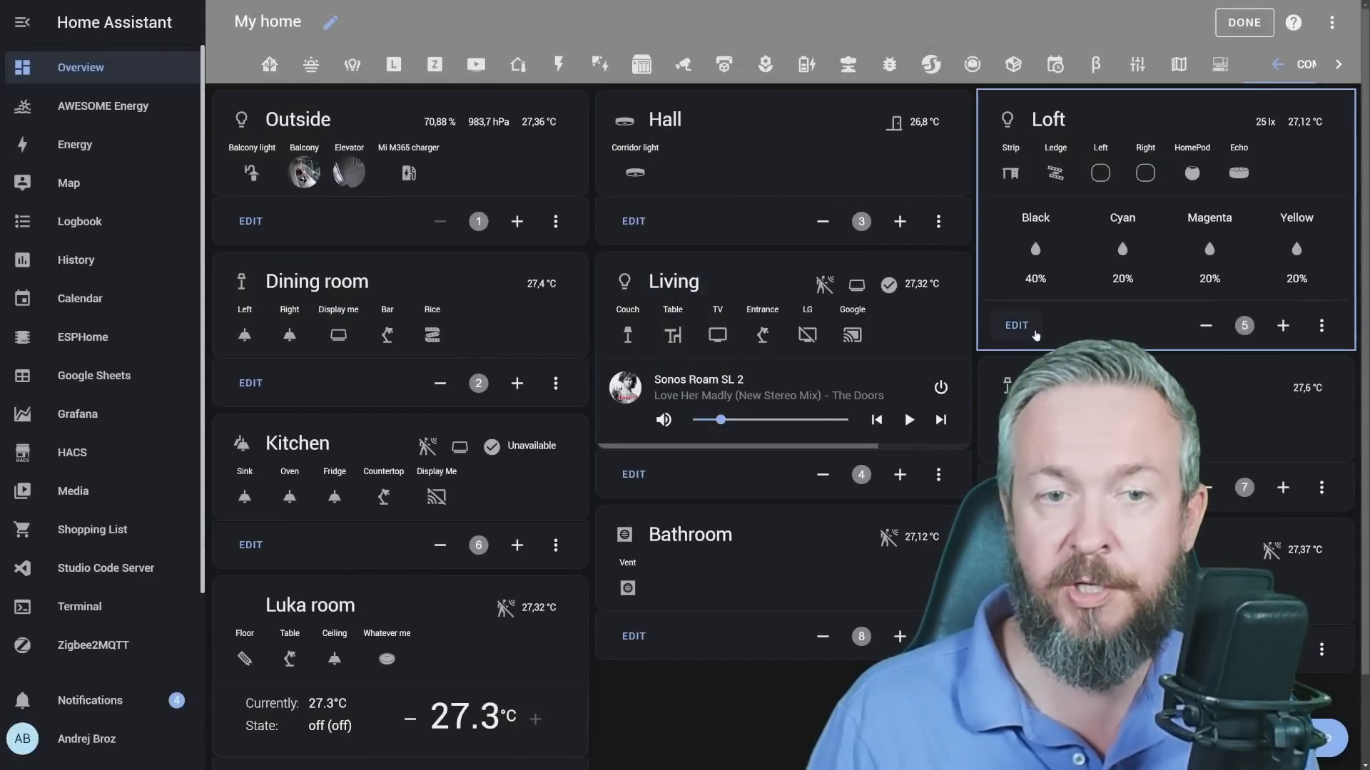
{"action": "left_click", "coordinate": [1015, 325]}
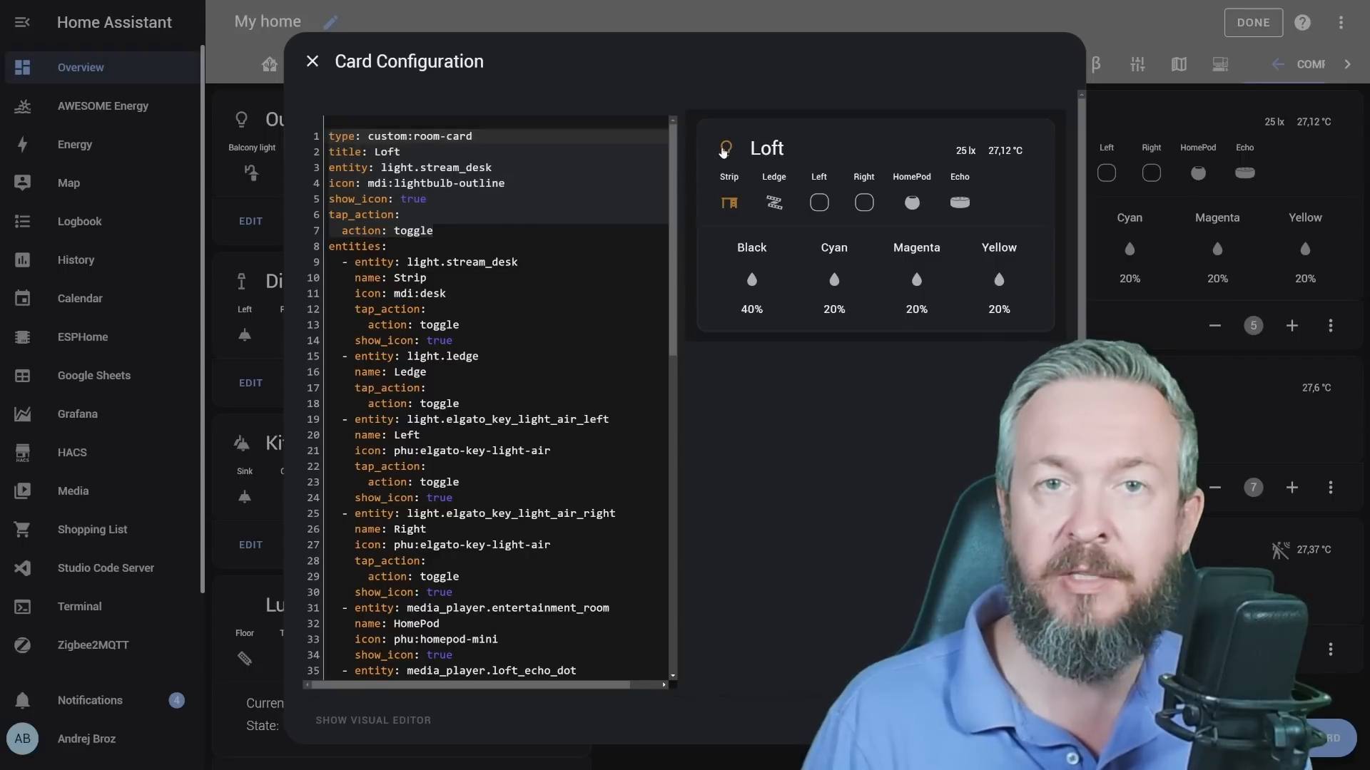
- Review the Loft card's YAML down to the air-conditioning thermostat sub-card, then close it
{"action": "scroll", "scroll_direction": "down", "scroll_amount": 3}
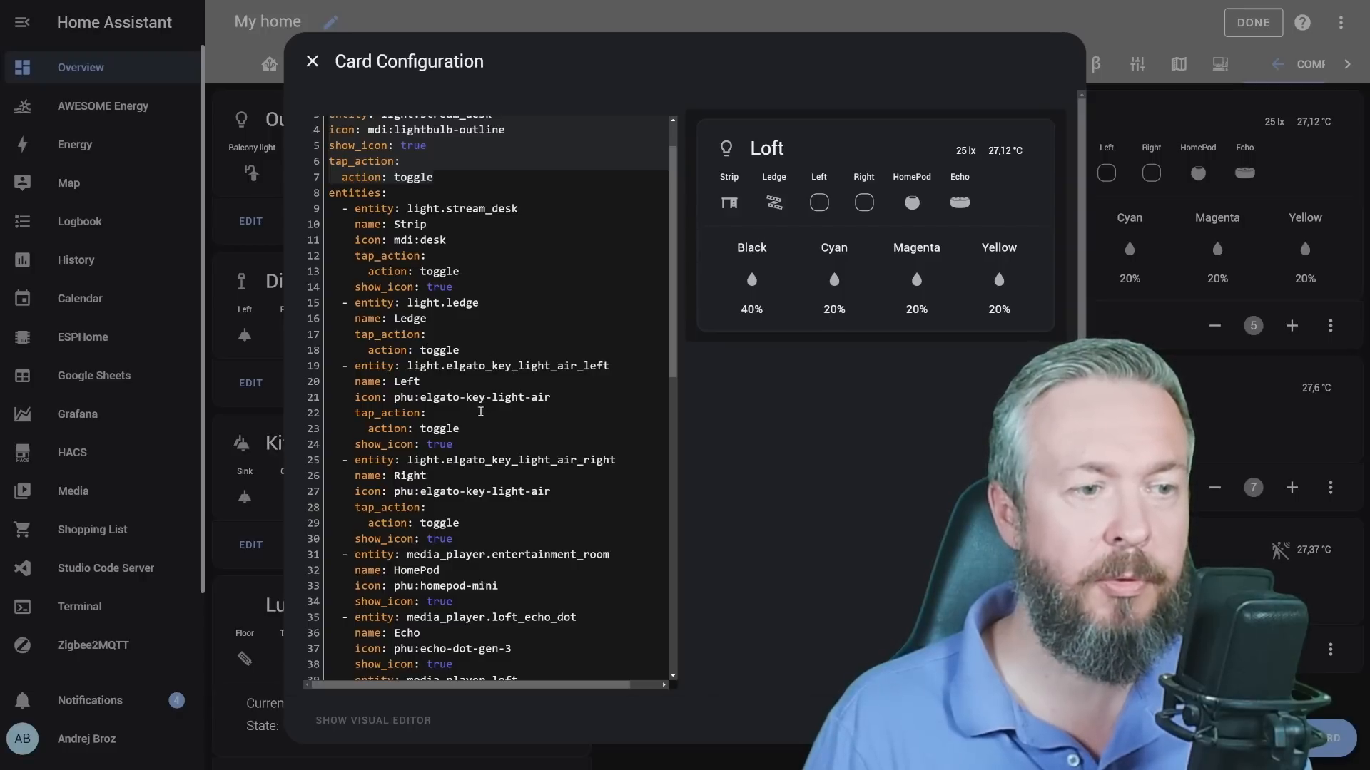
{"action": "scroll", "scroll_direction": "down", "scroll_amount": 3}
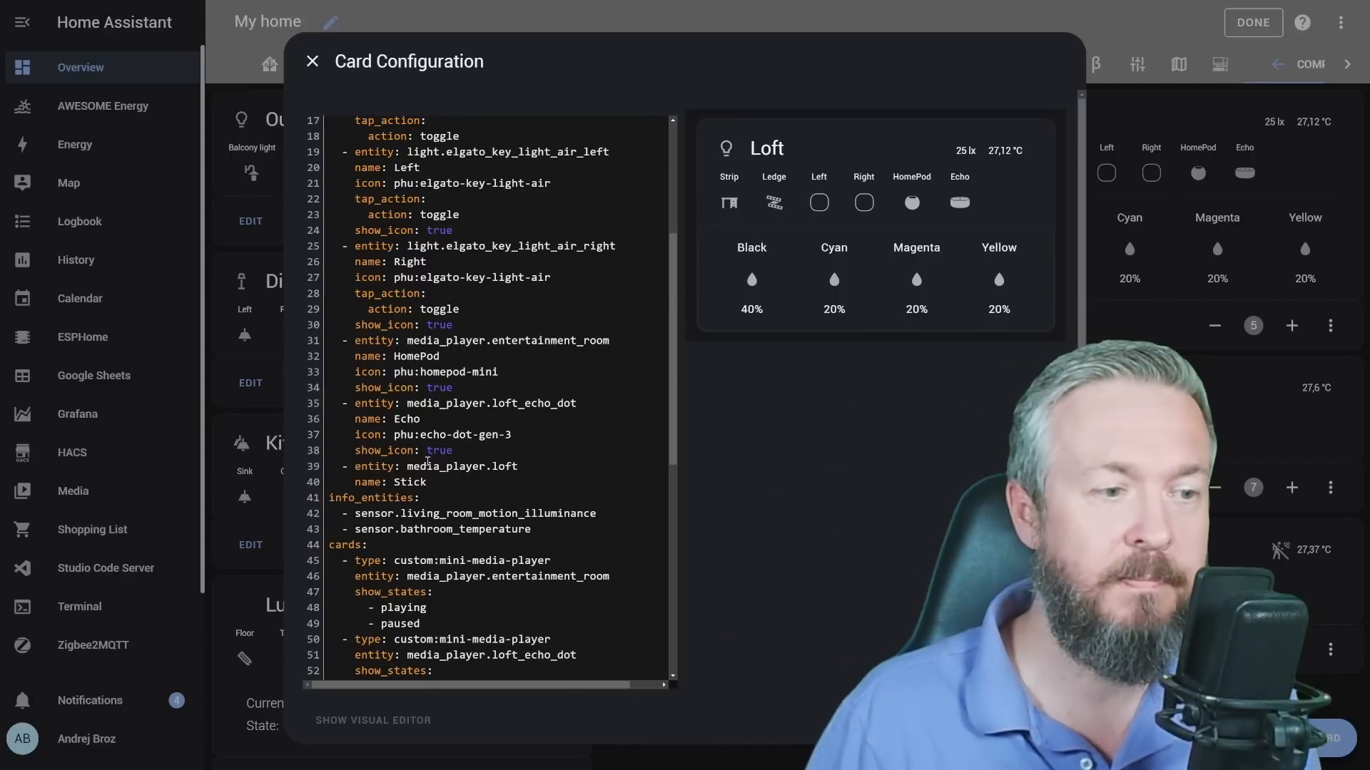
{"action": "scroll", "scroll_direction": "down", "scroll_amount": 3}
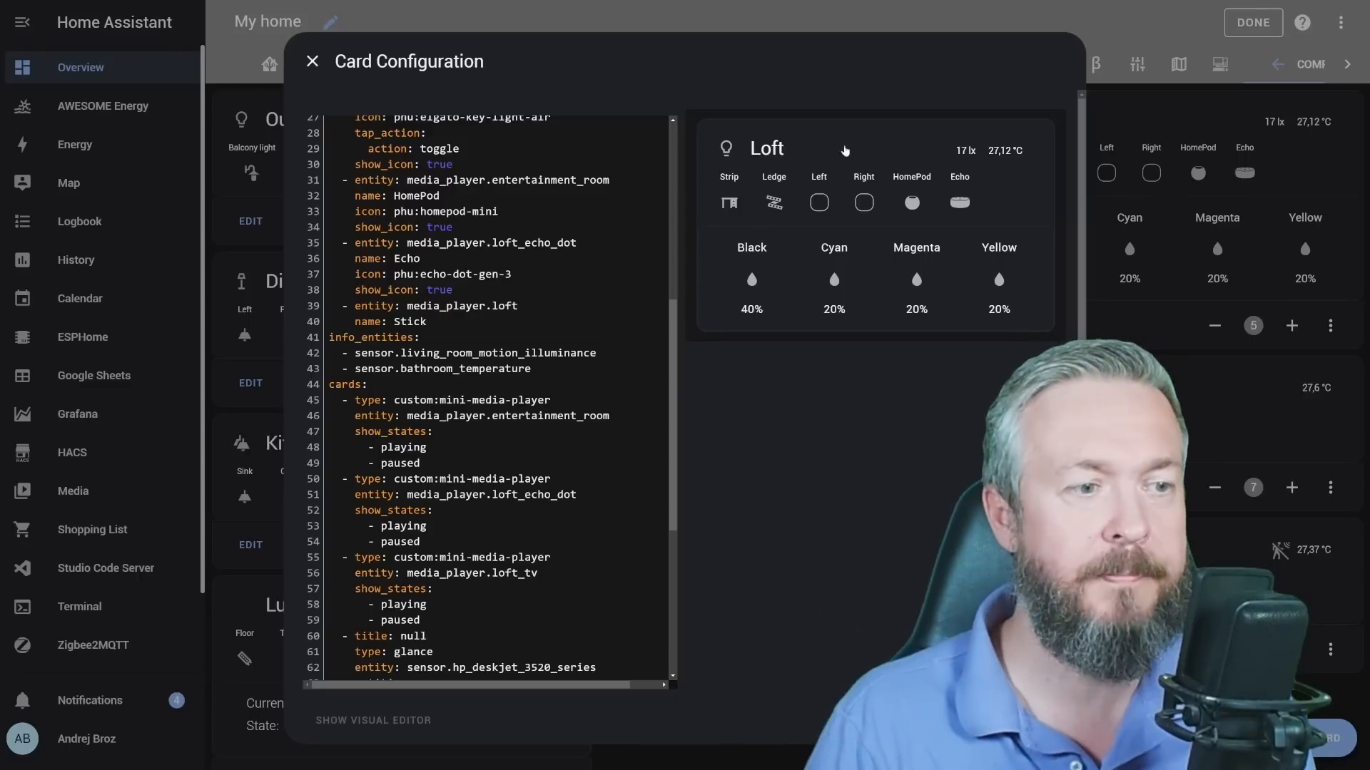
{"action": "scroll", "scroll_direction": "down", "scroll_amount": 3}
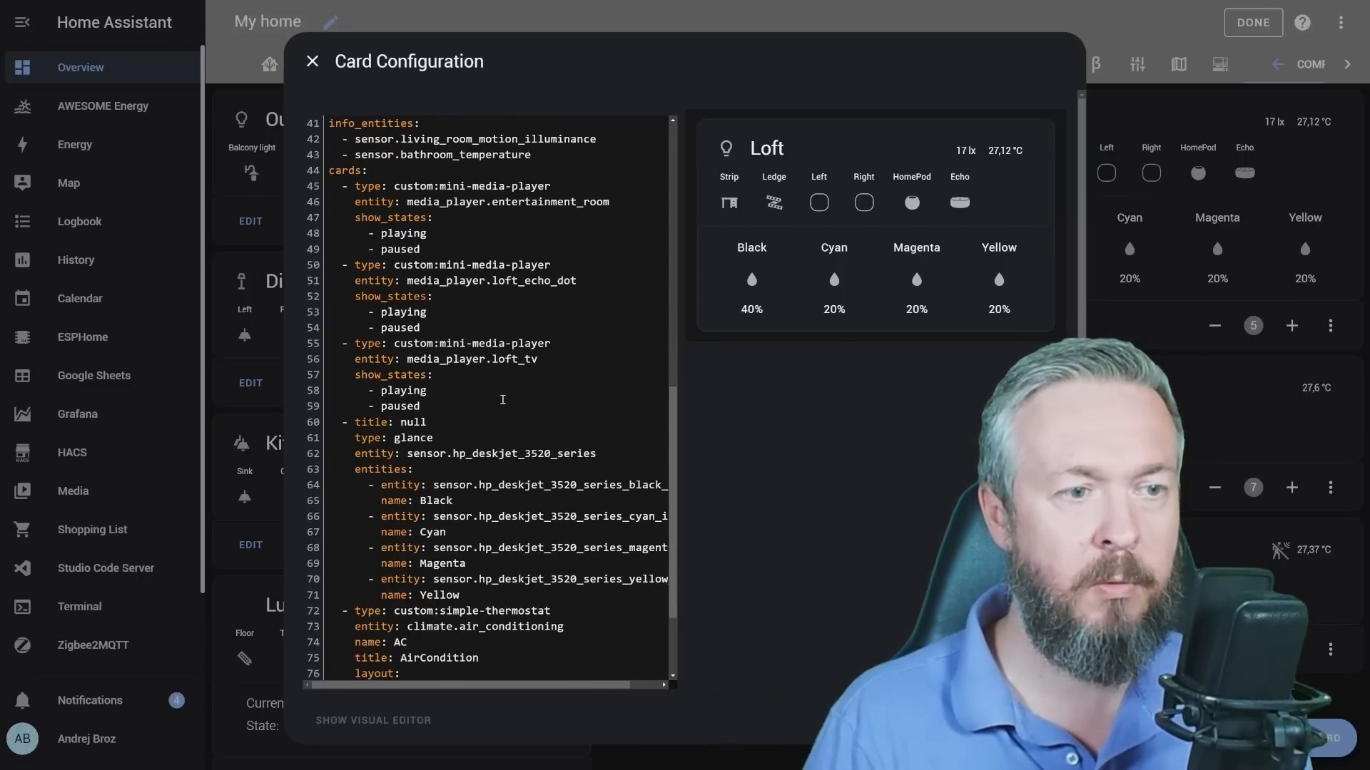
{"action": "scroll", "scroll_direction": "down", "scroll_amount": 3}
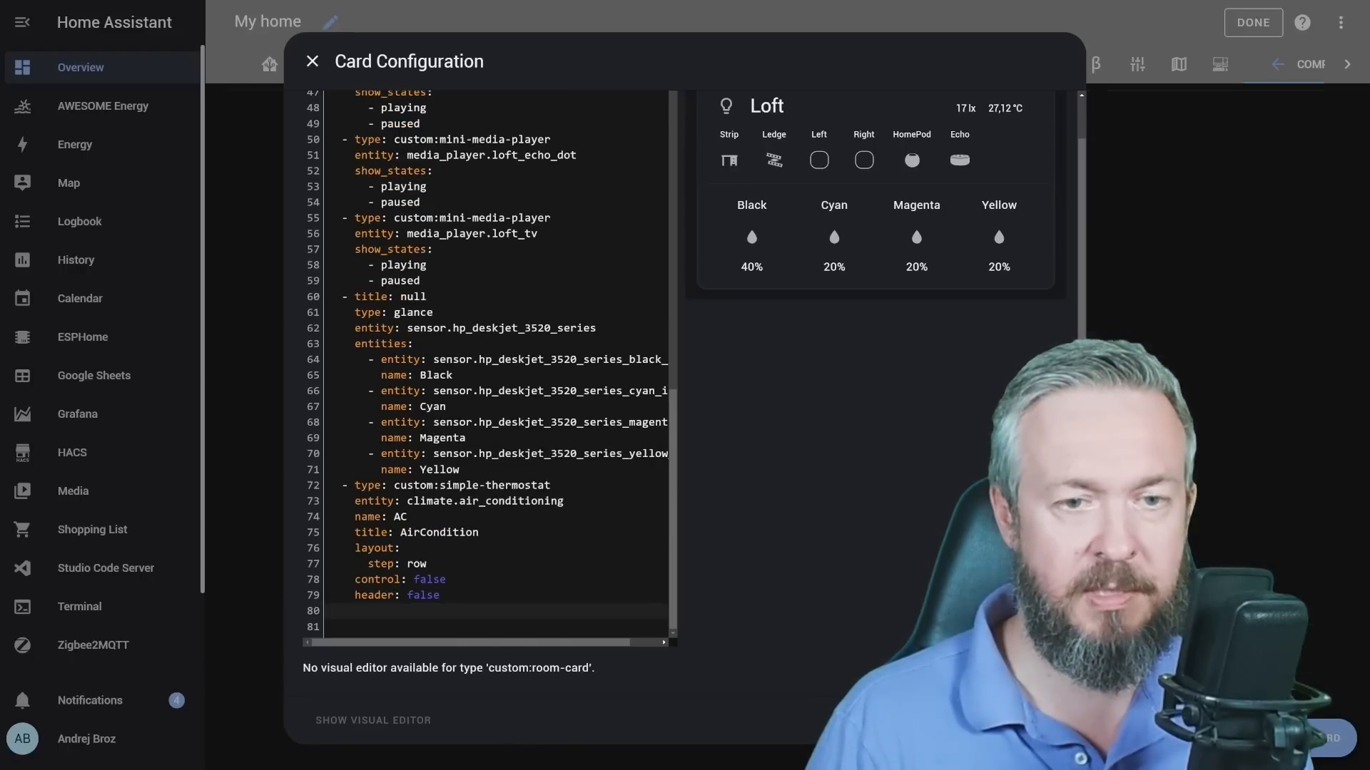
{"action": "left_click", "coordinate": [312, 62]}
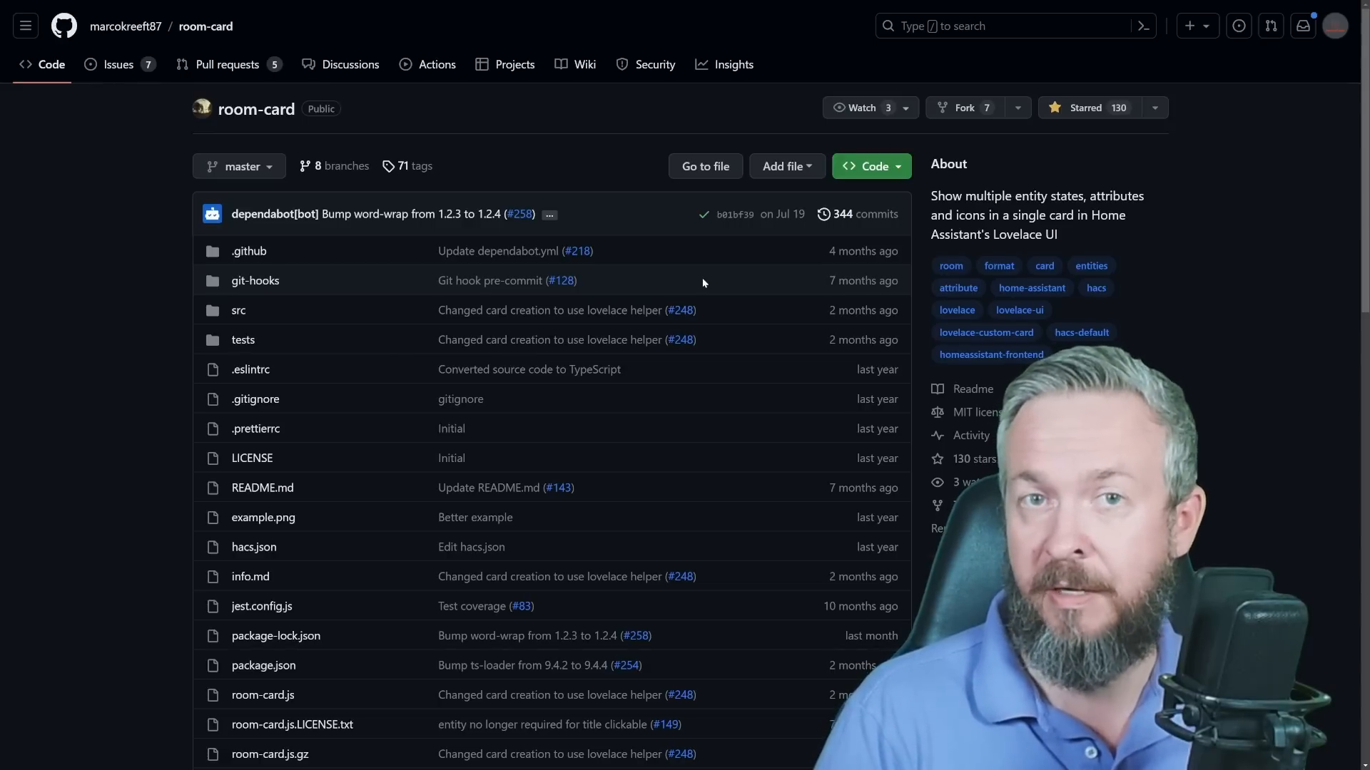
- Scroll the room-card README and follow its wiki link to the Home page
{"action": "scroll", "scroll_direction": "down", "scroll_amount": 3}
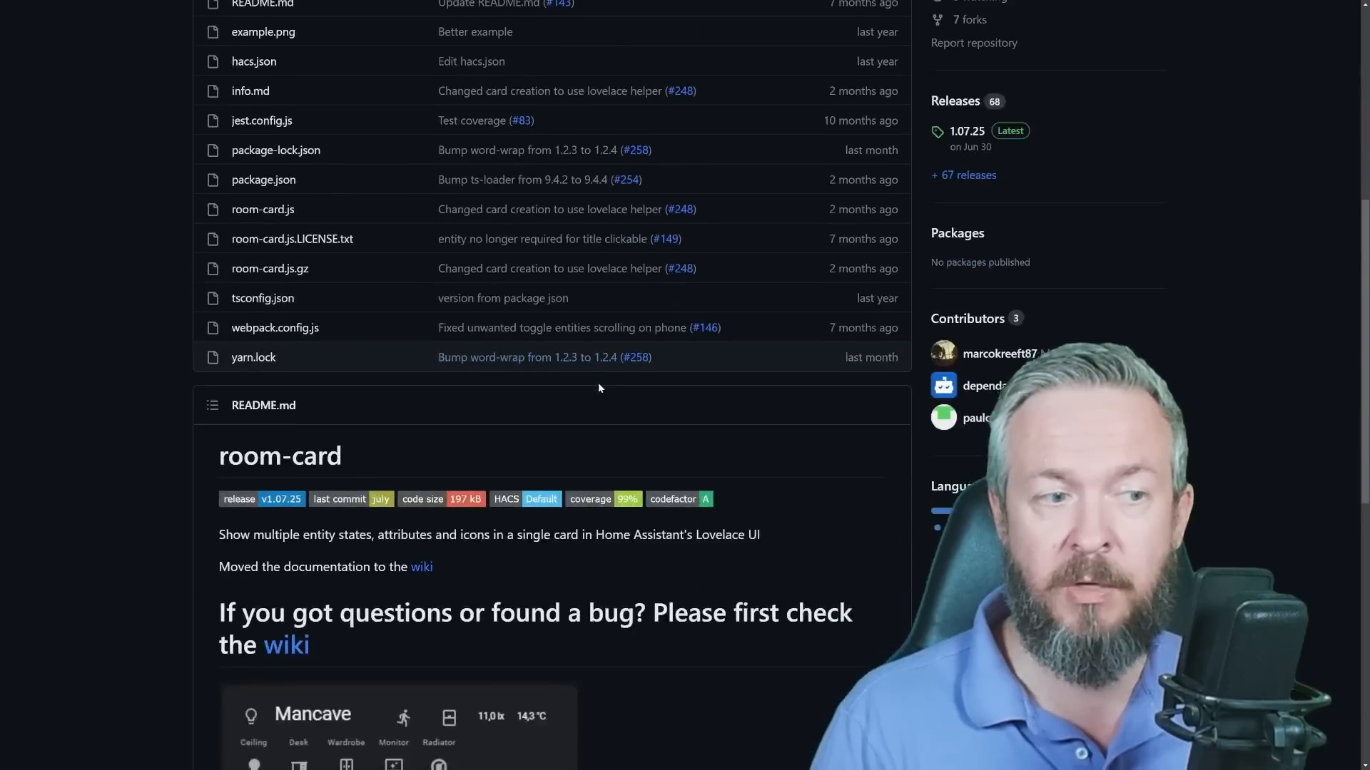
{"action": "scroll", "scroll_direction": "down", "scroll_amount": 3}
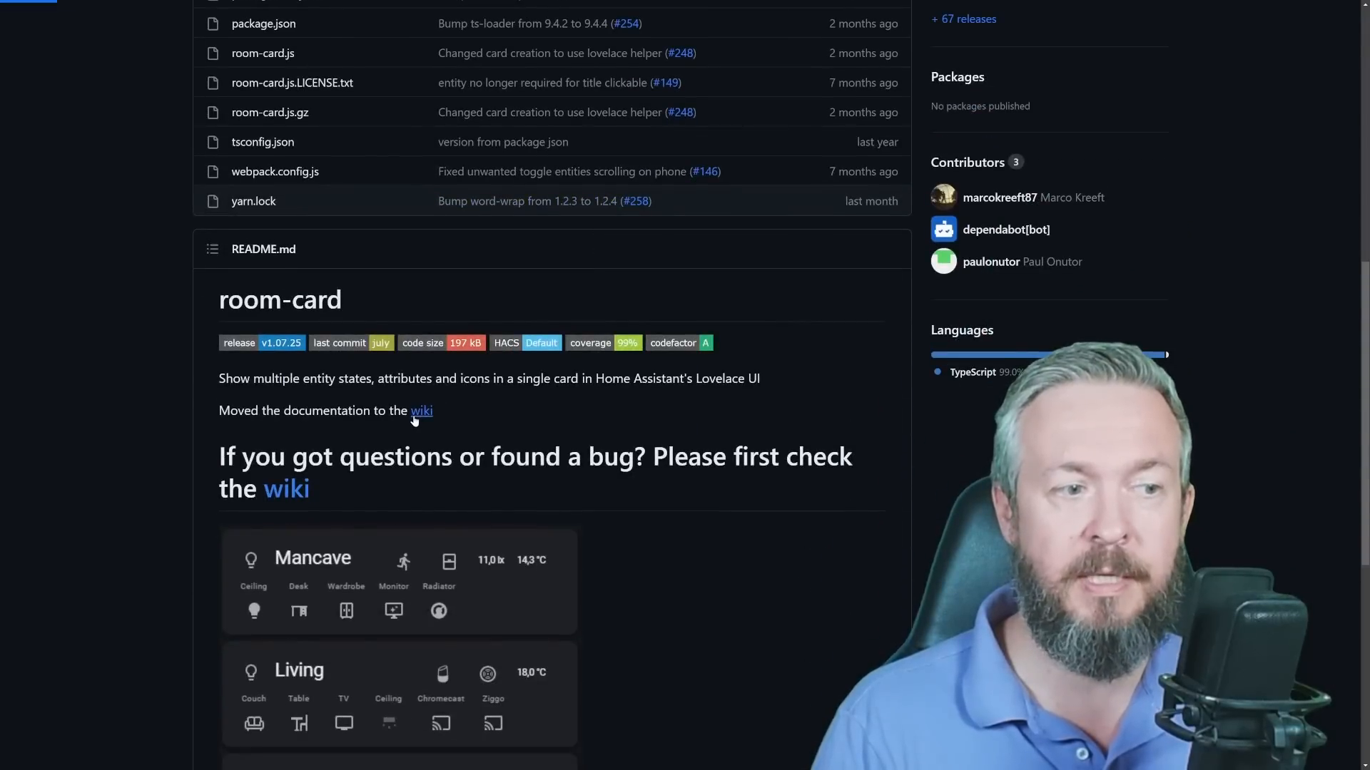
{"action": "left_click", "coordinate": [421, 411]}
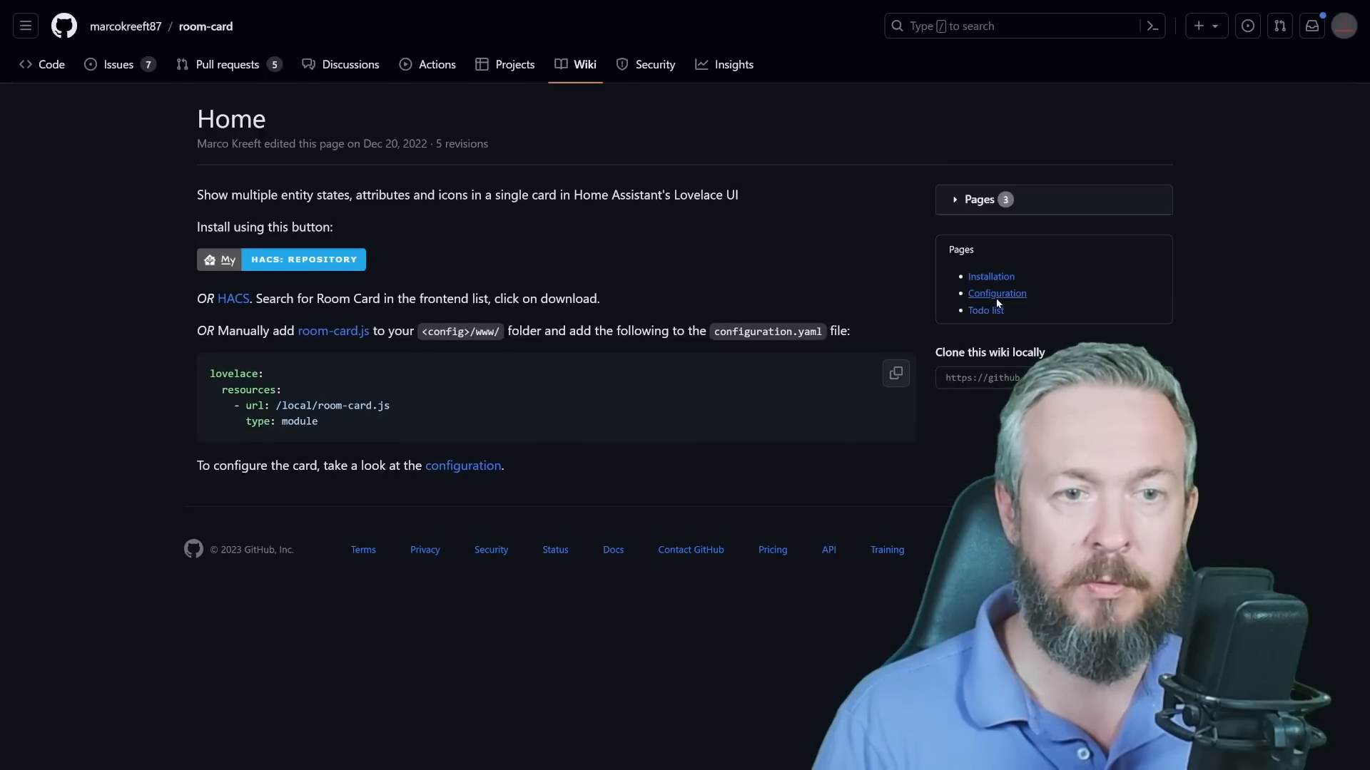
- Open the wiki's Configuration page and scroll through the entity options and Formatting
{"action": "left_click", "coordinate": [996, 292]}
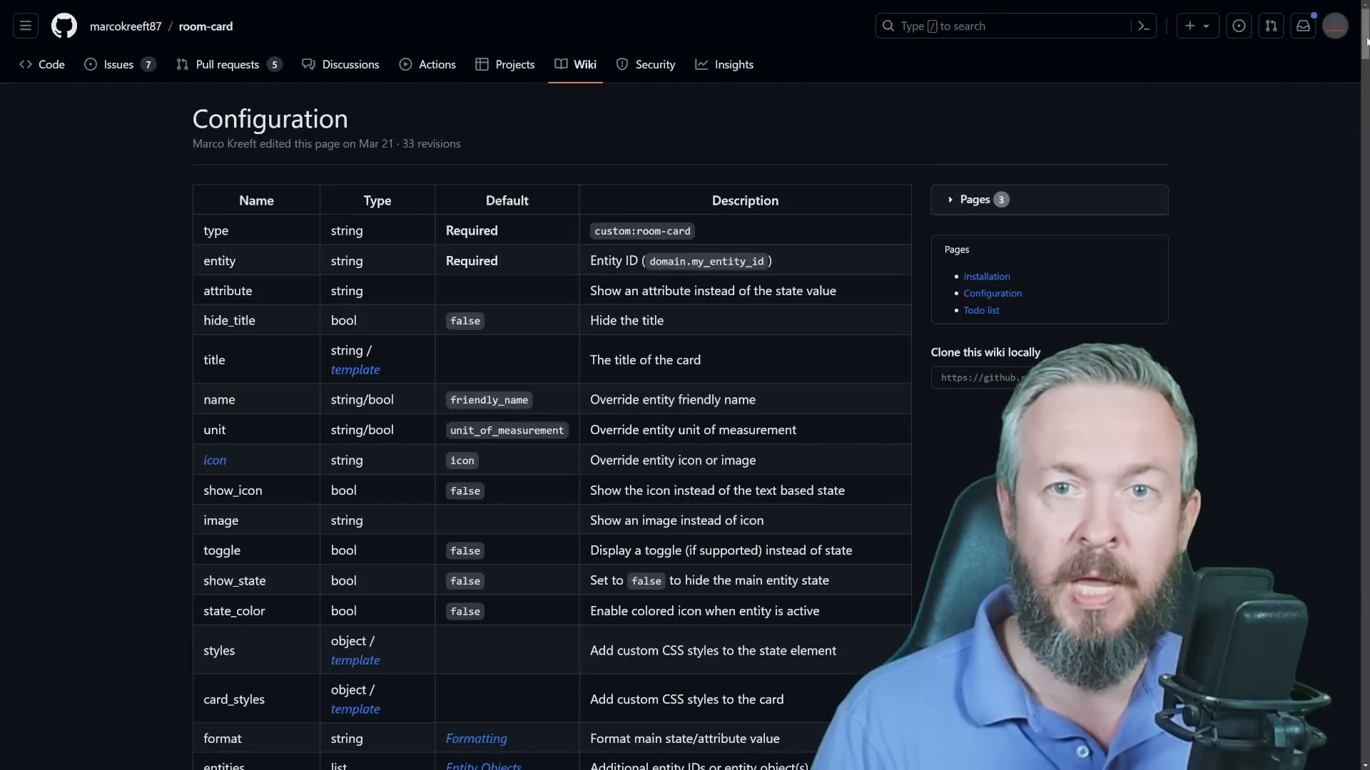
{"action": "scroll", "scroll_direction": "down", "scroll_amount": 3}
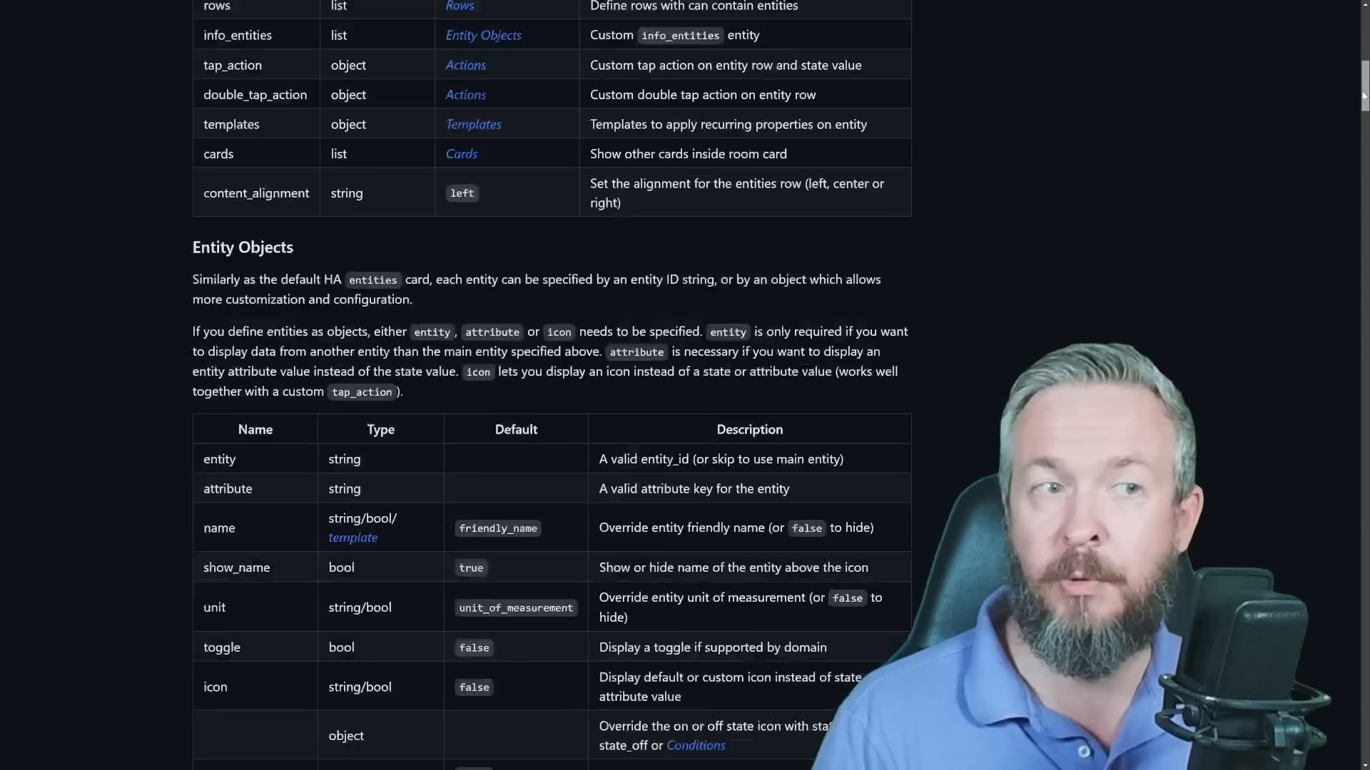
{"action": "scroll", "scroll_direction": "down", "scroll_amount": 3}
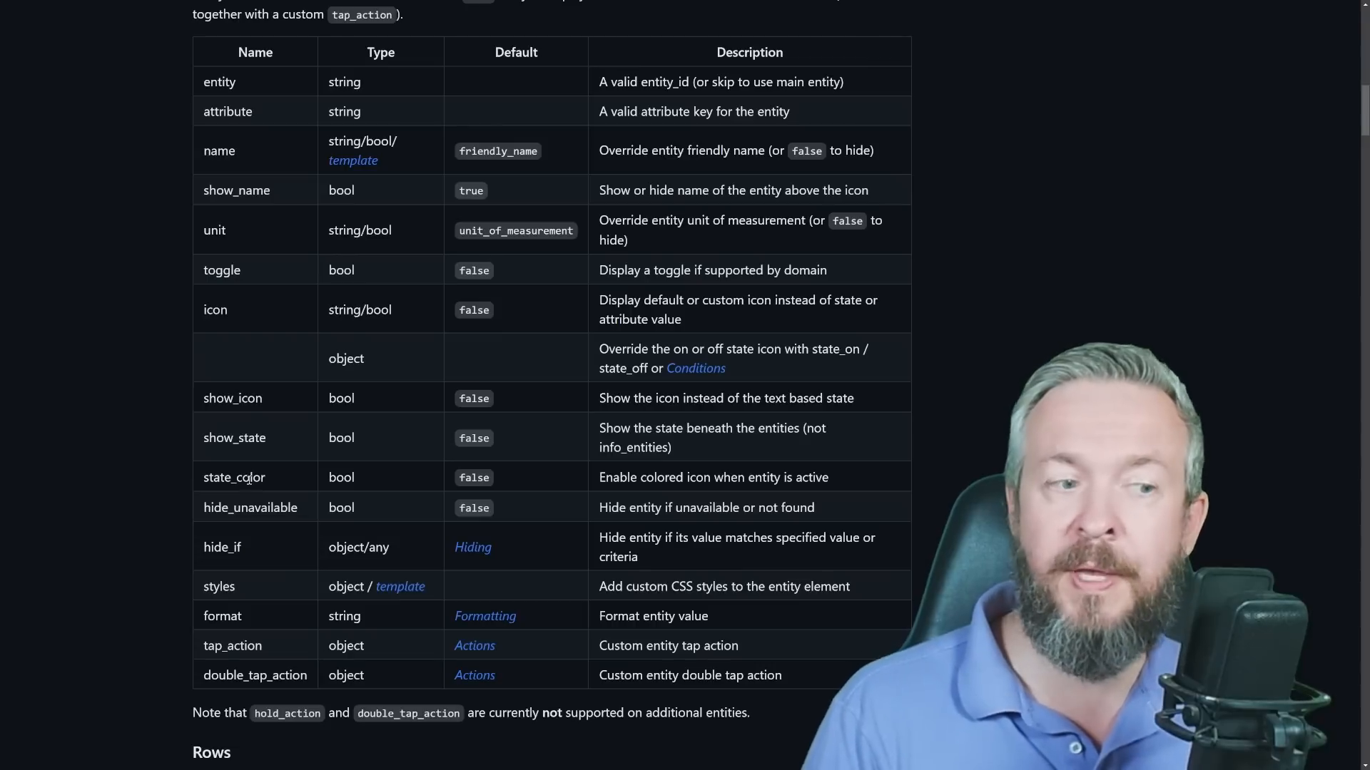
{"action": "scroll", "scroll_direction": "down", "scroll_amount": 3}
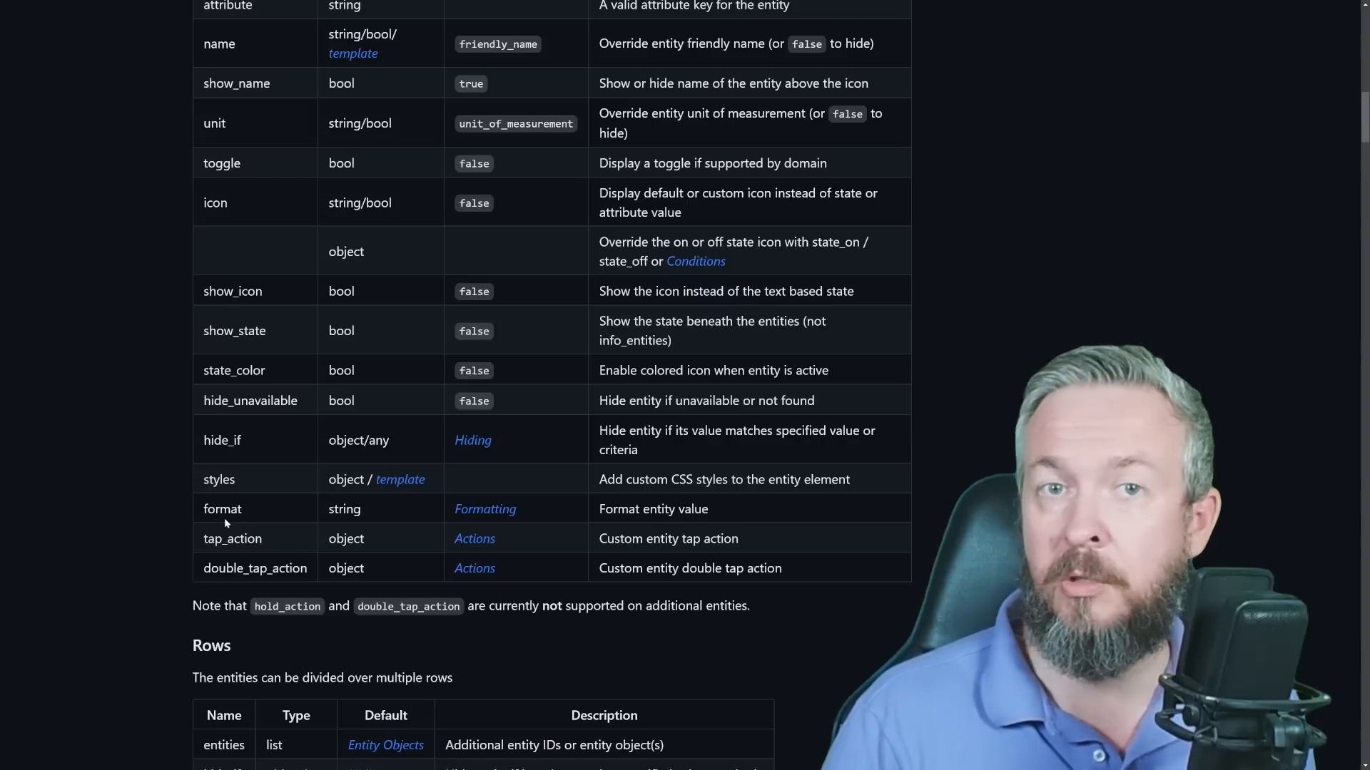
{"action": "scroll", "scroll_direction": "down", "scroll_amount": 3}
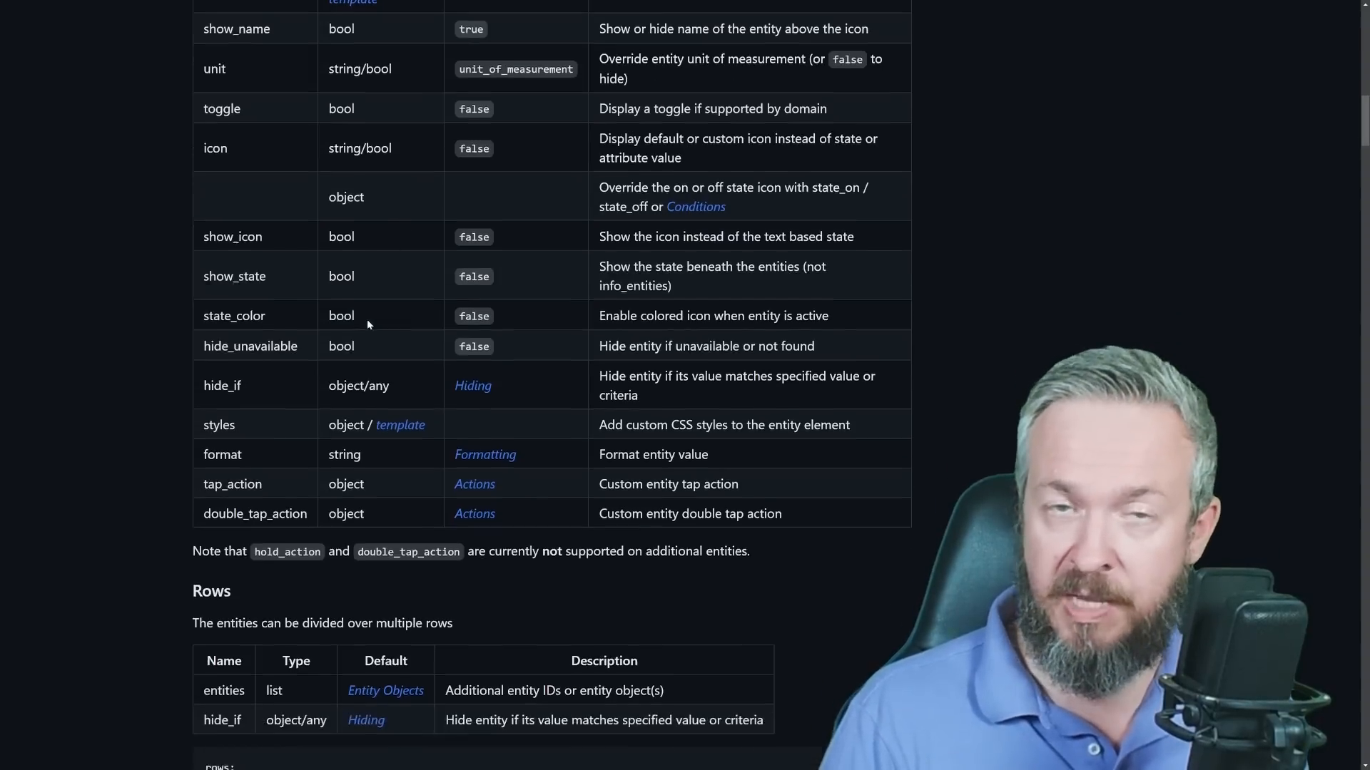
{"action": "scroll", "scroll_direction": "down", "scroll_amount": 3}
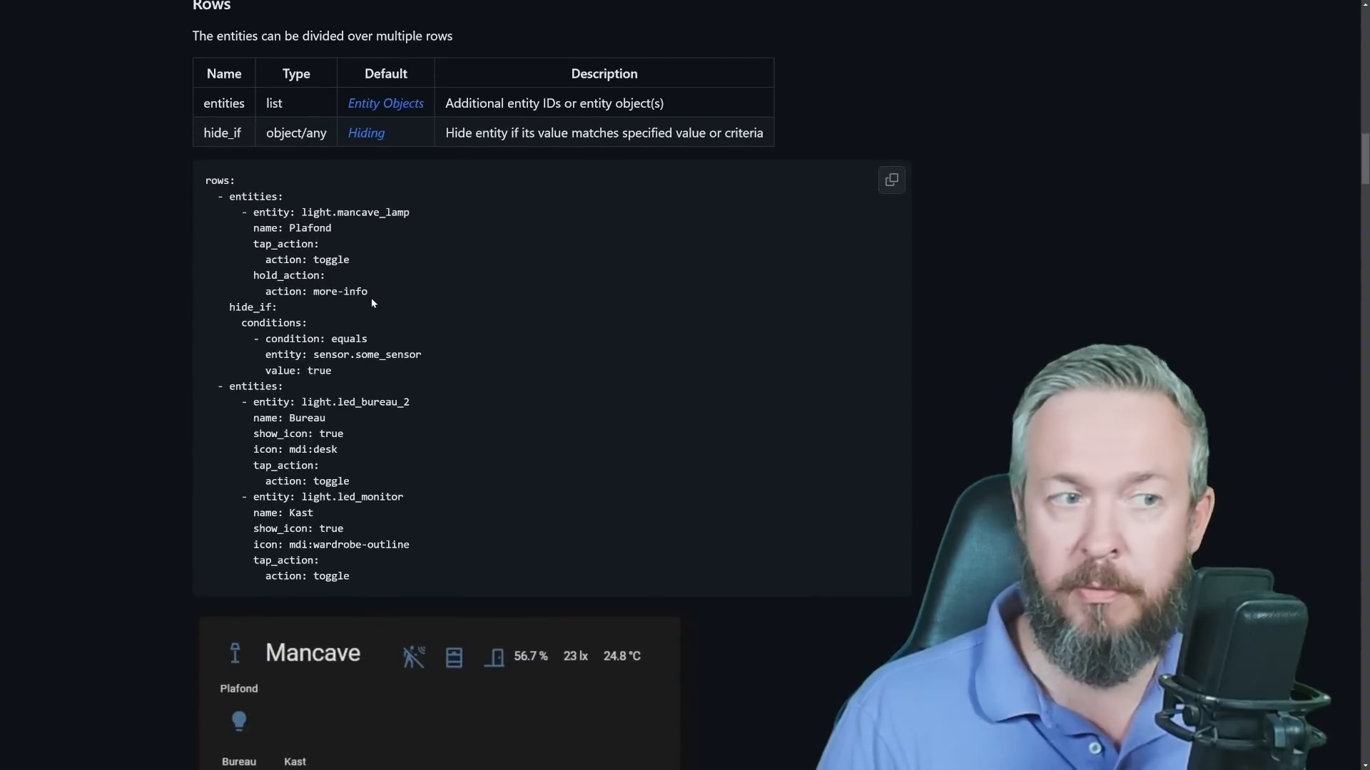
{"action": "scroll", "scroll_direction": "down", "scroll_amount": 3}
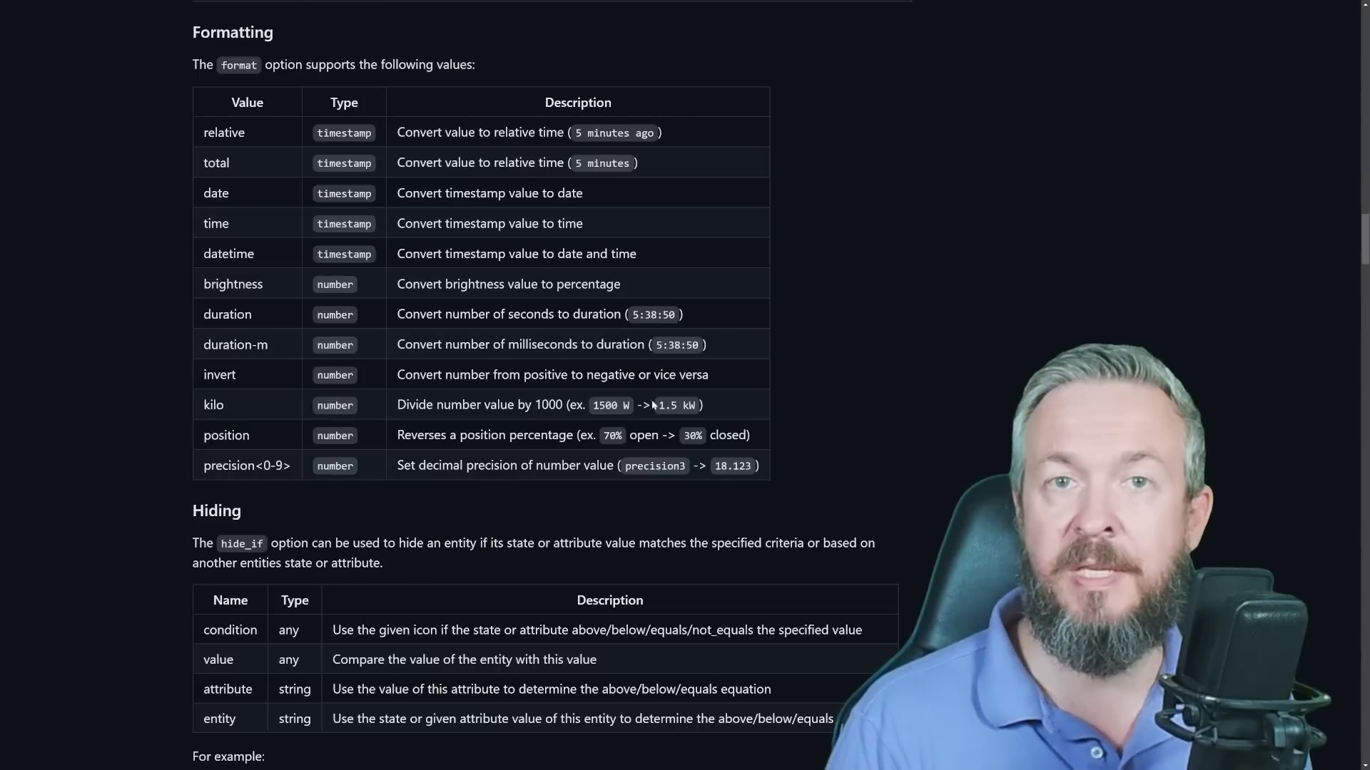
{"action": "mouse_move", "coordinate": [249, 375]}
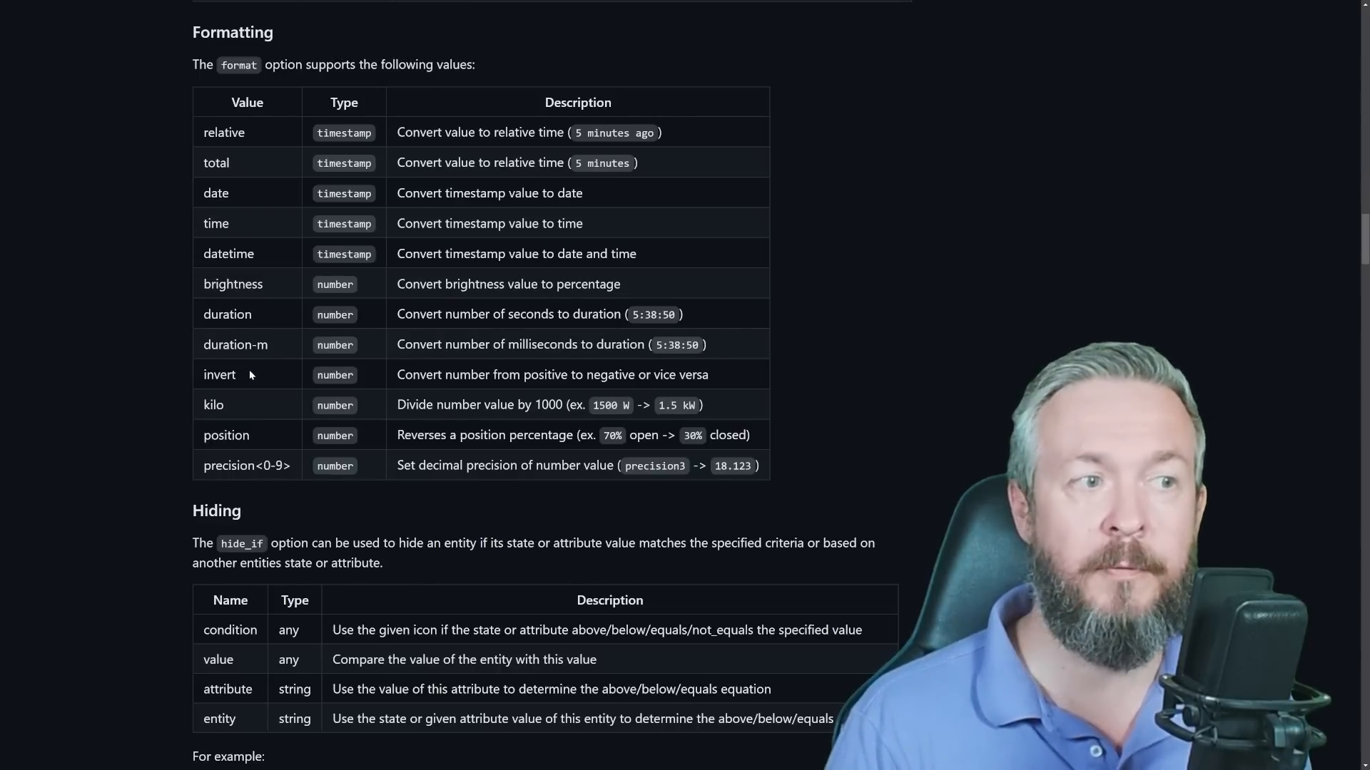
- Continue past the Hiding and Icon conditions sections to Templating
{"action": "scroll", "scroll_direction": "down", "scroll_amount": 3}
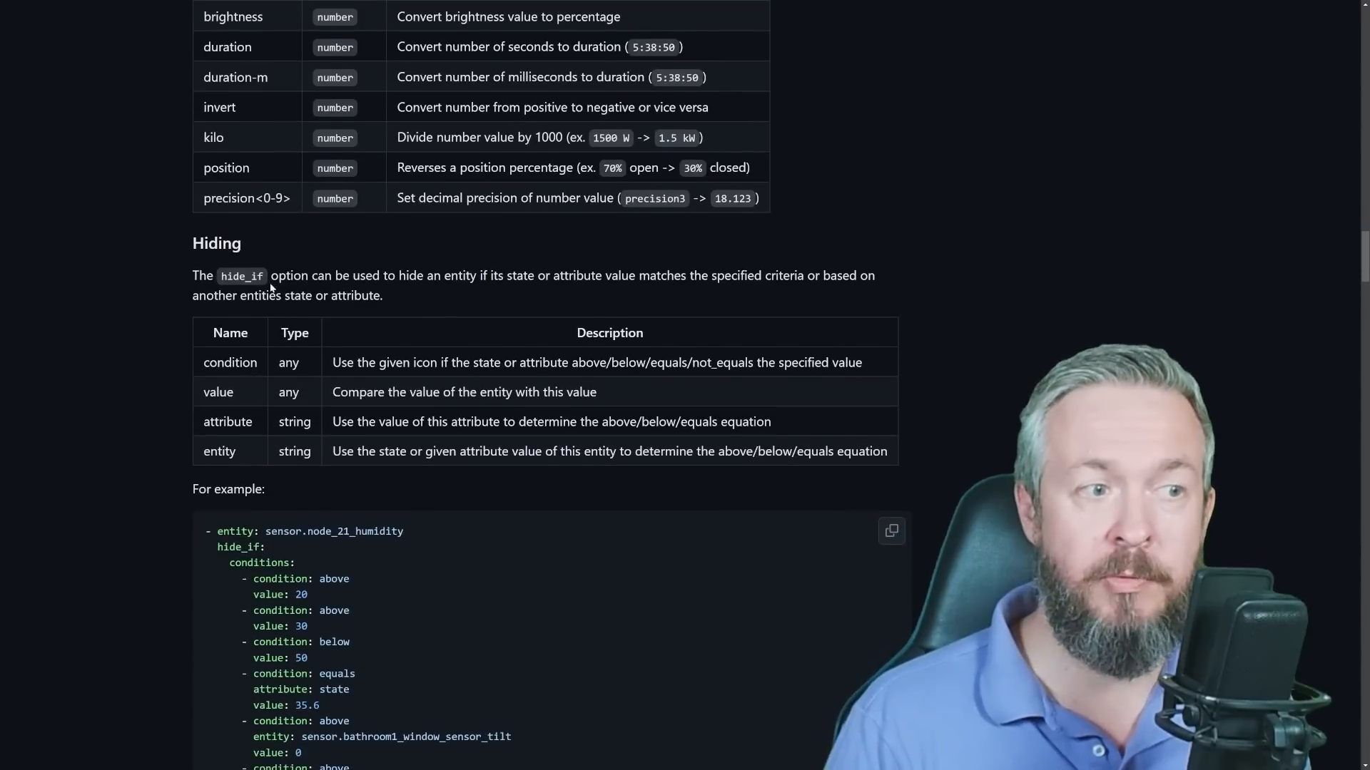
{"action": "scroll", "scroll_direction": "down", "scroll_amount": 3}
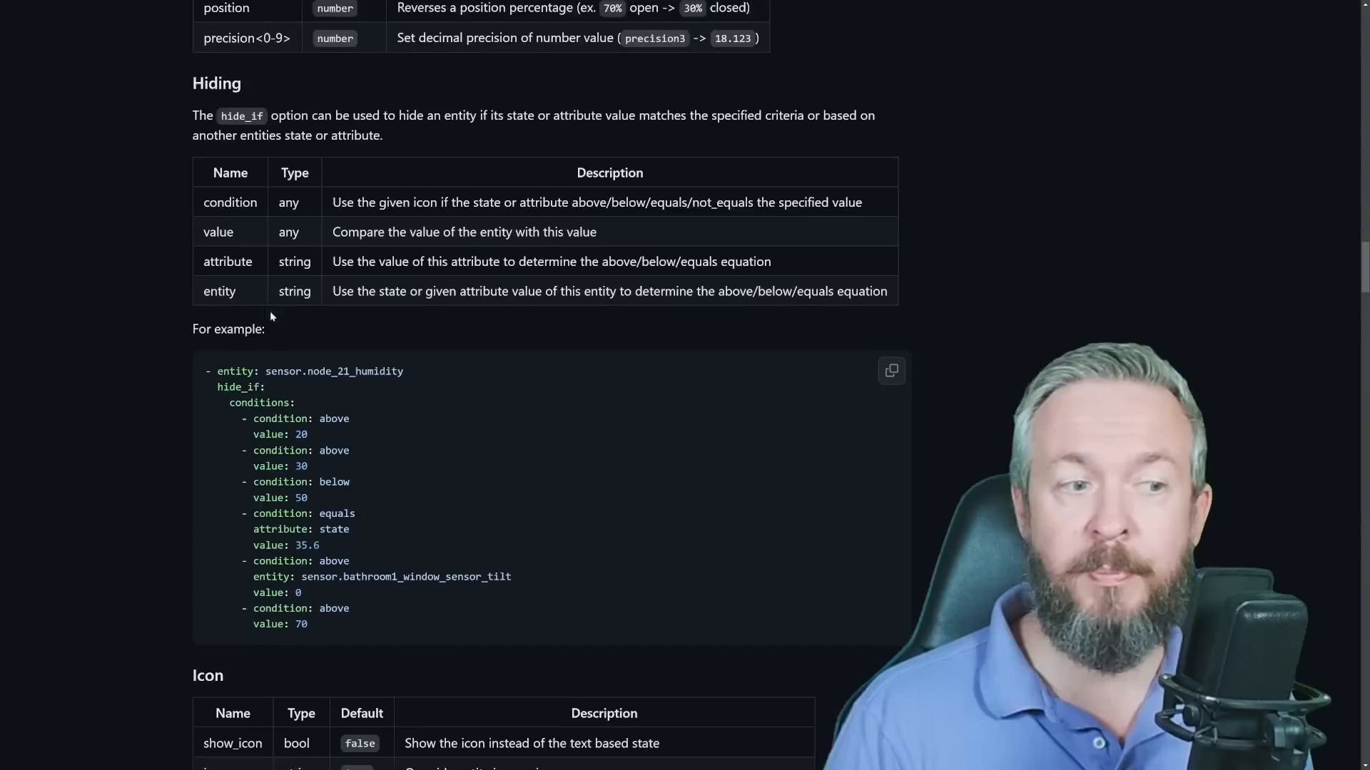
{"action": "scroll", "scroll_direction": "down", "scroll_amount": 3}
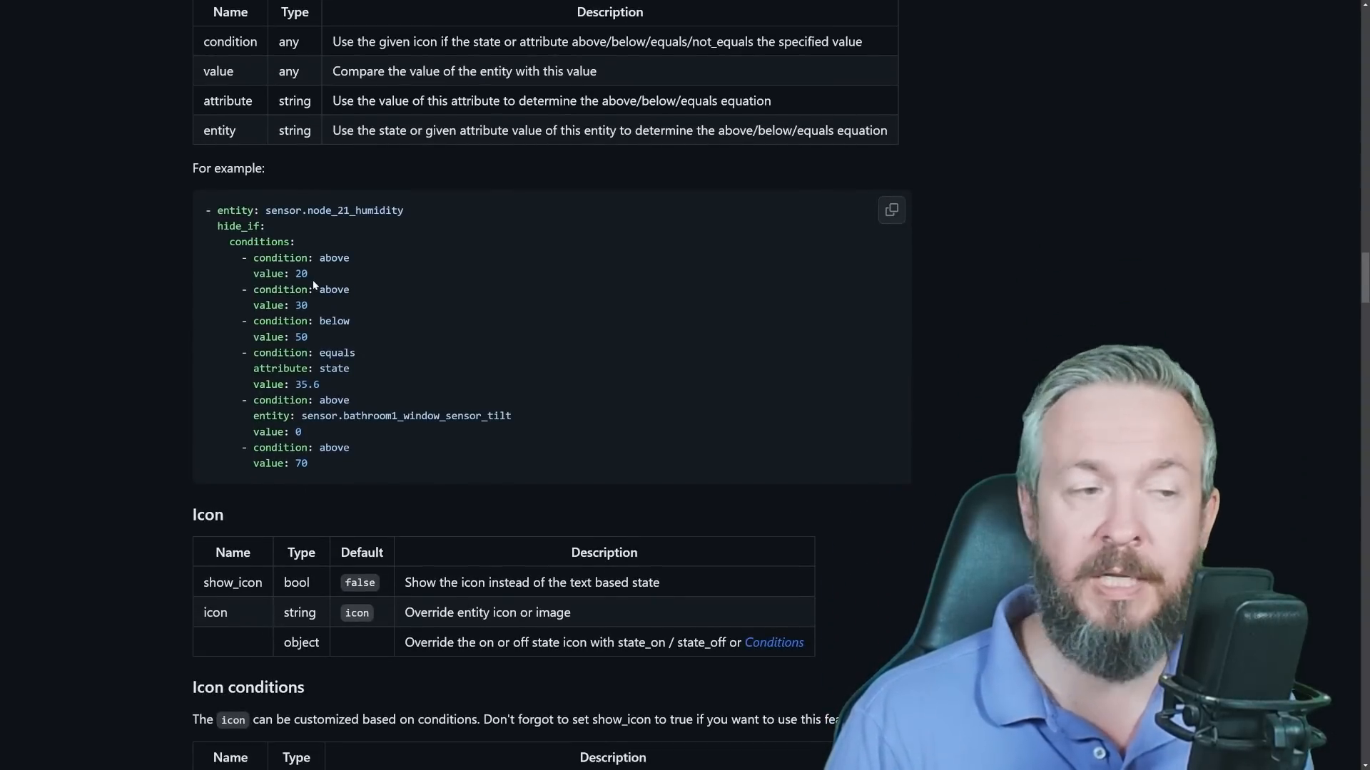
{"action": "scroll", "scroll_direction": "down", "scroll_amount": 3}
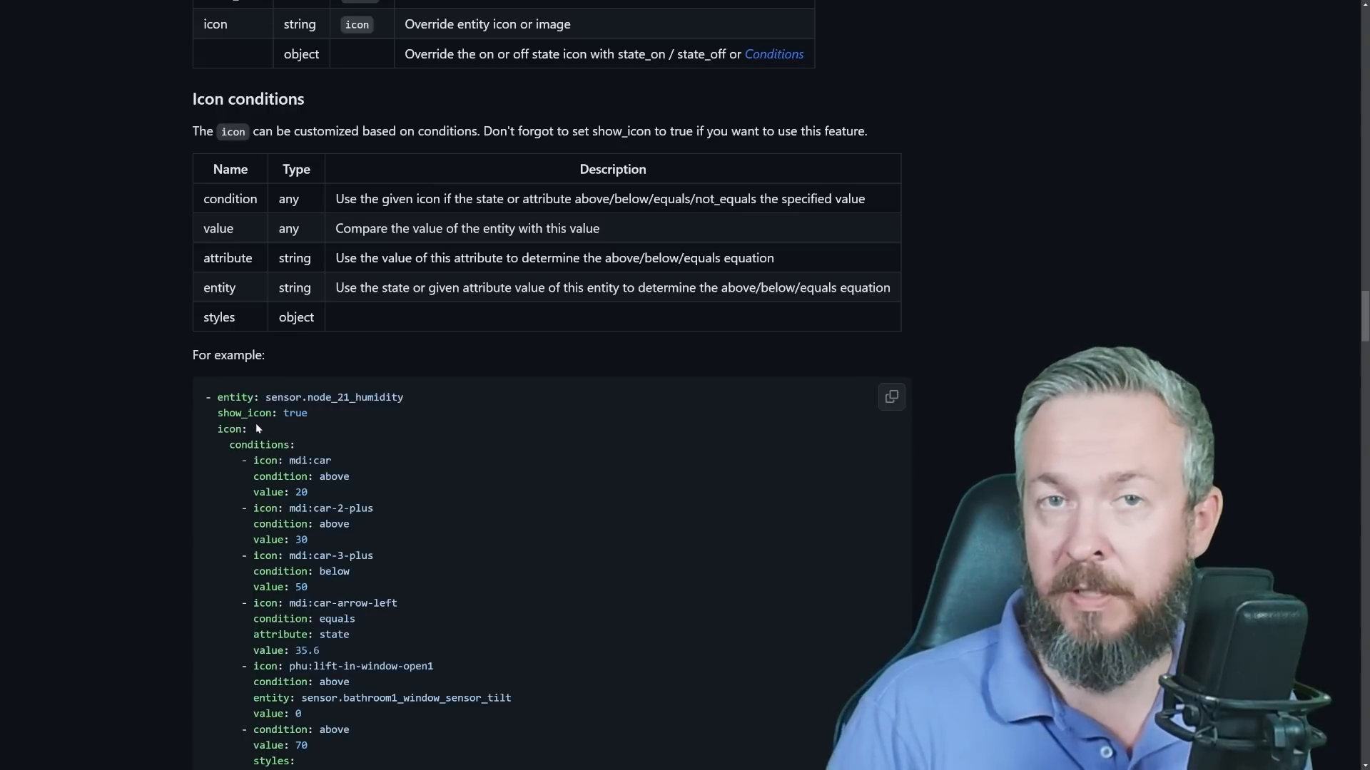
{"action": "scroll", "scroll_direction": "down", "scroll_amount": 3}
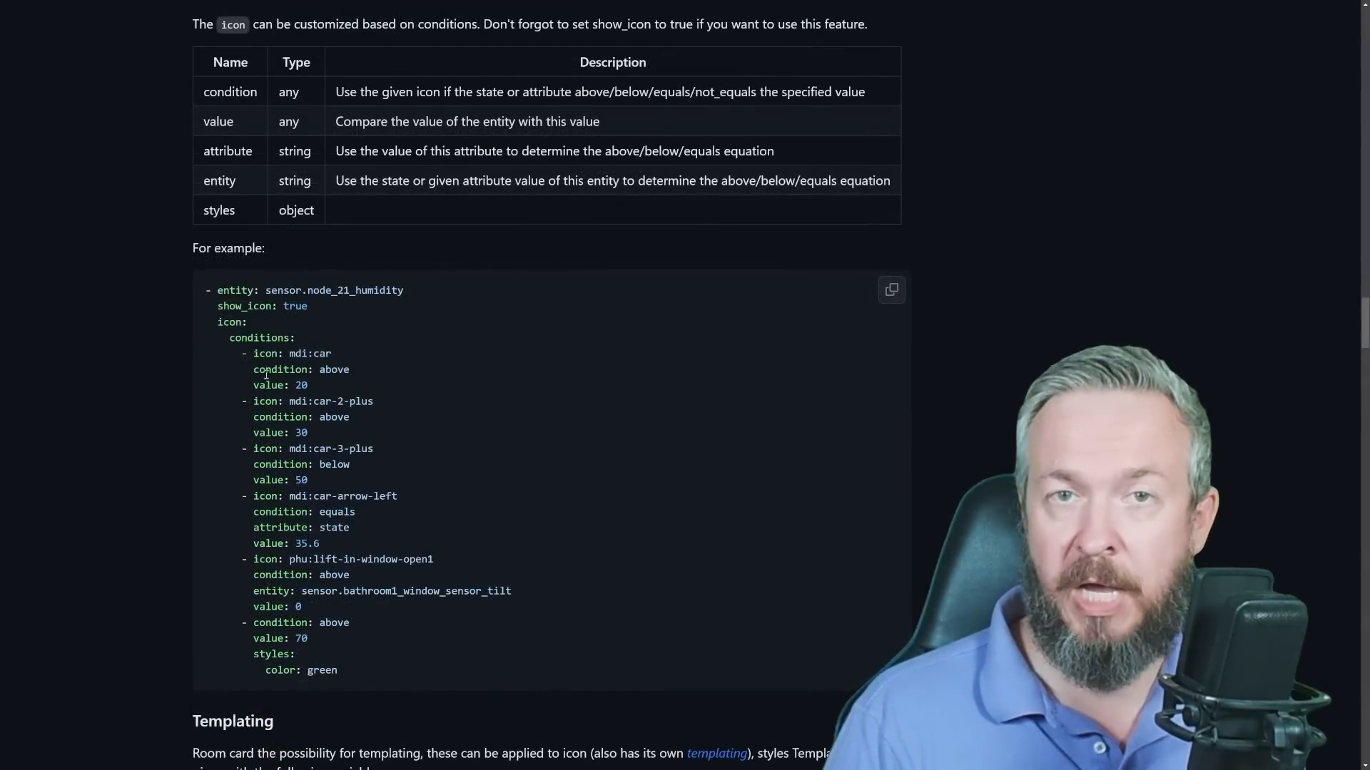
{"action": "scroll", "scroll_direction": "down", "scroll_amount": 3}
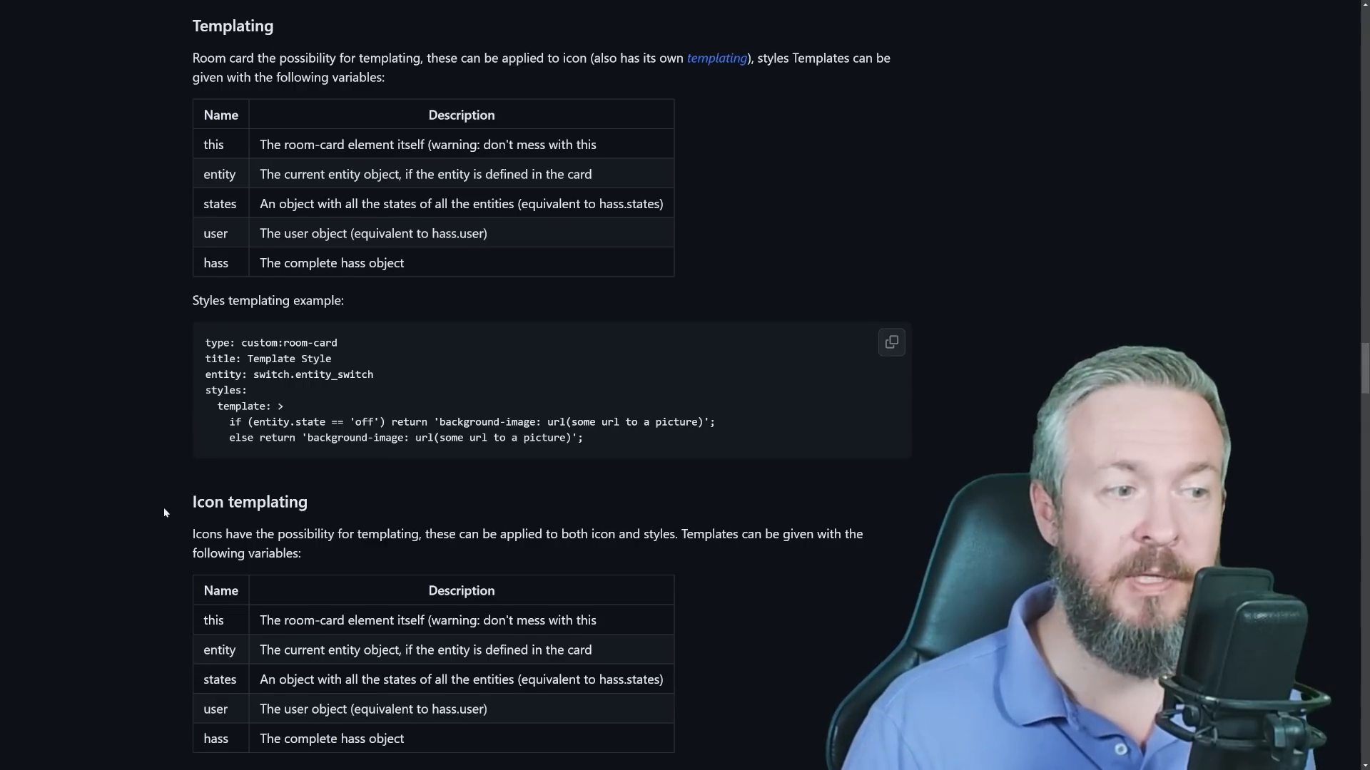
- Scroll through the Room Card wiki's templating documentation
{"action": "scroll", "scroll_direction": "down", "scroll_amount": 3}
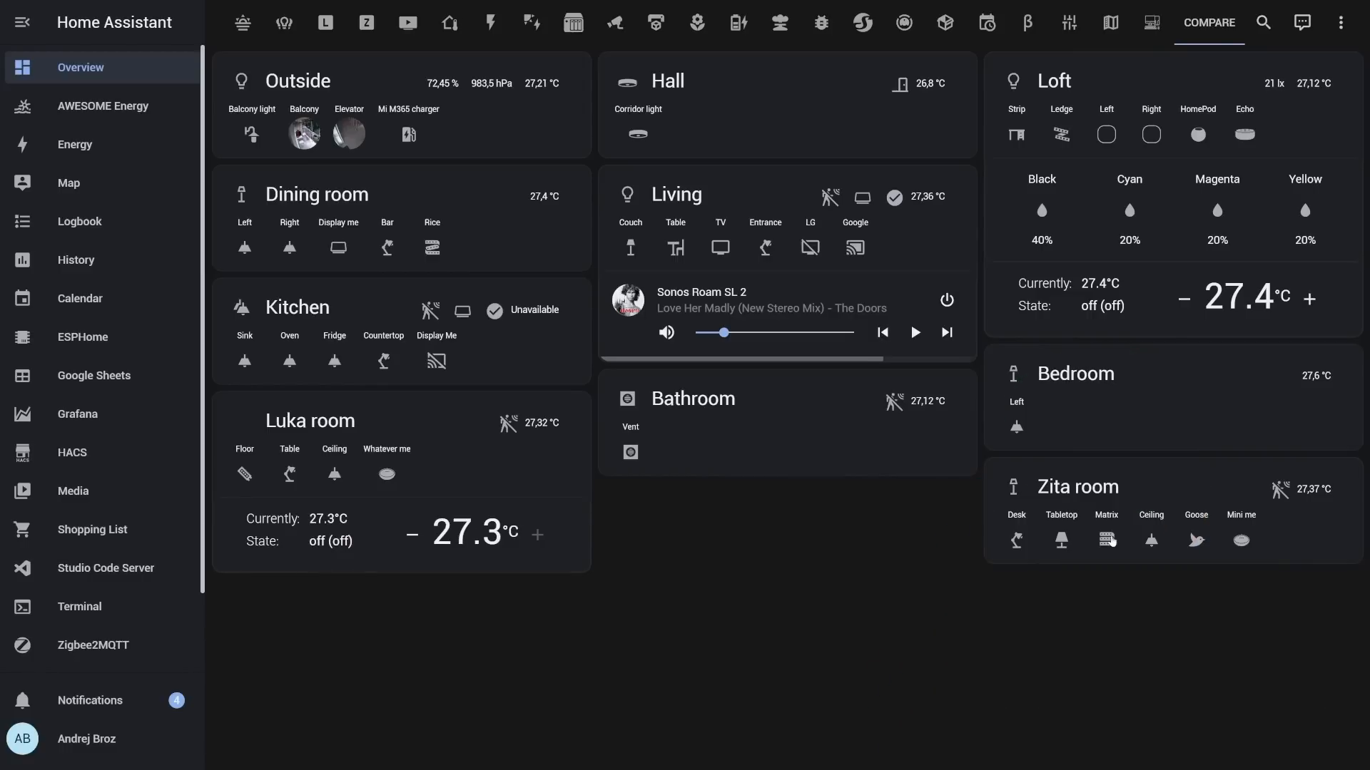
- Show the Room Card wiki's Todo list page of planned features like animations and an editor
{"action": "left_click", "coordinate": [1106, 540]}
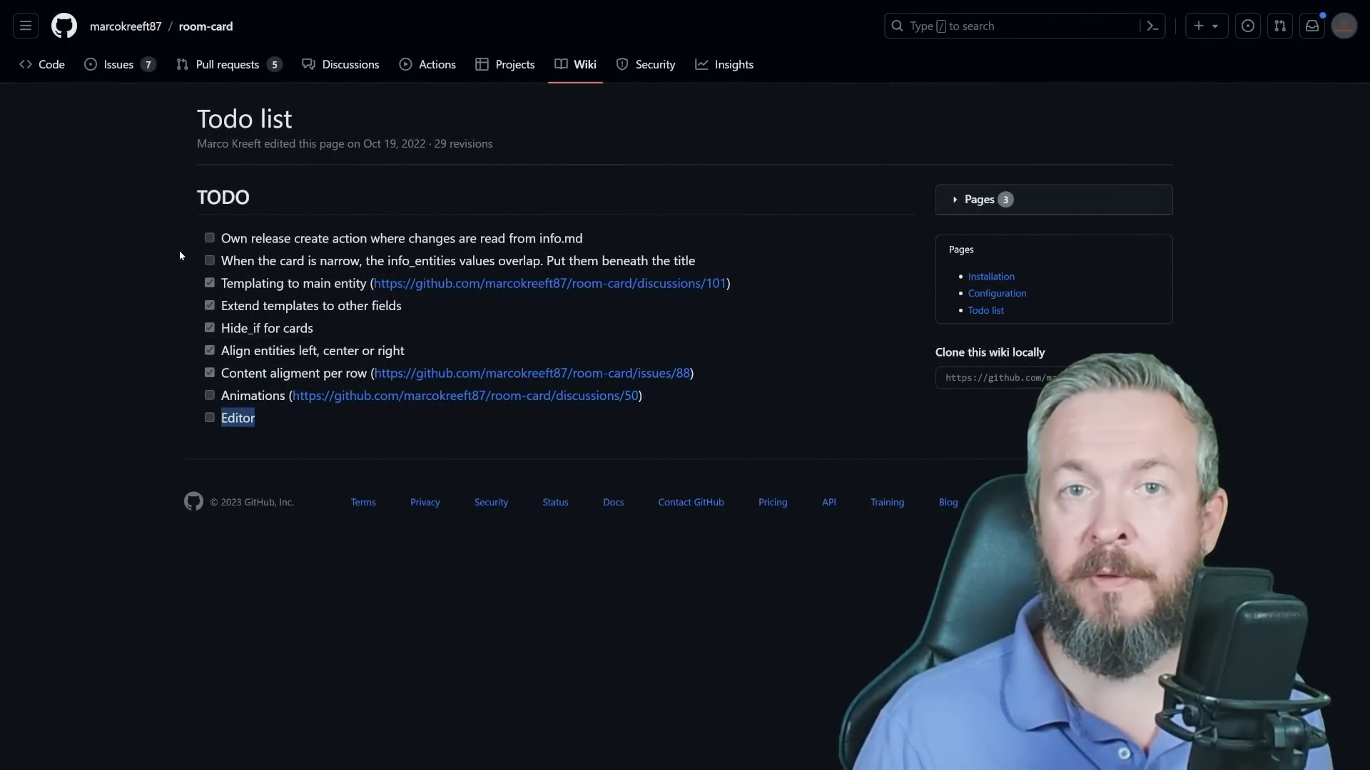
- Put the Home Assistant dashboard into edit mode with Edit dashboard from the three-dot menu
{"action": "left_click", "coordinate": [117, 64]}
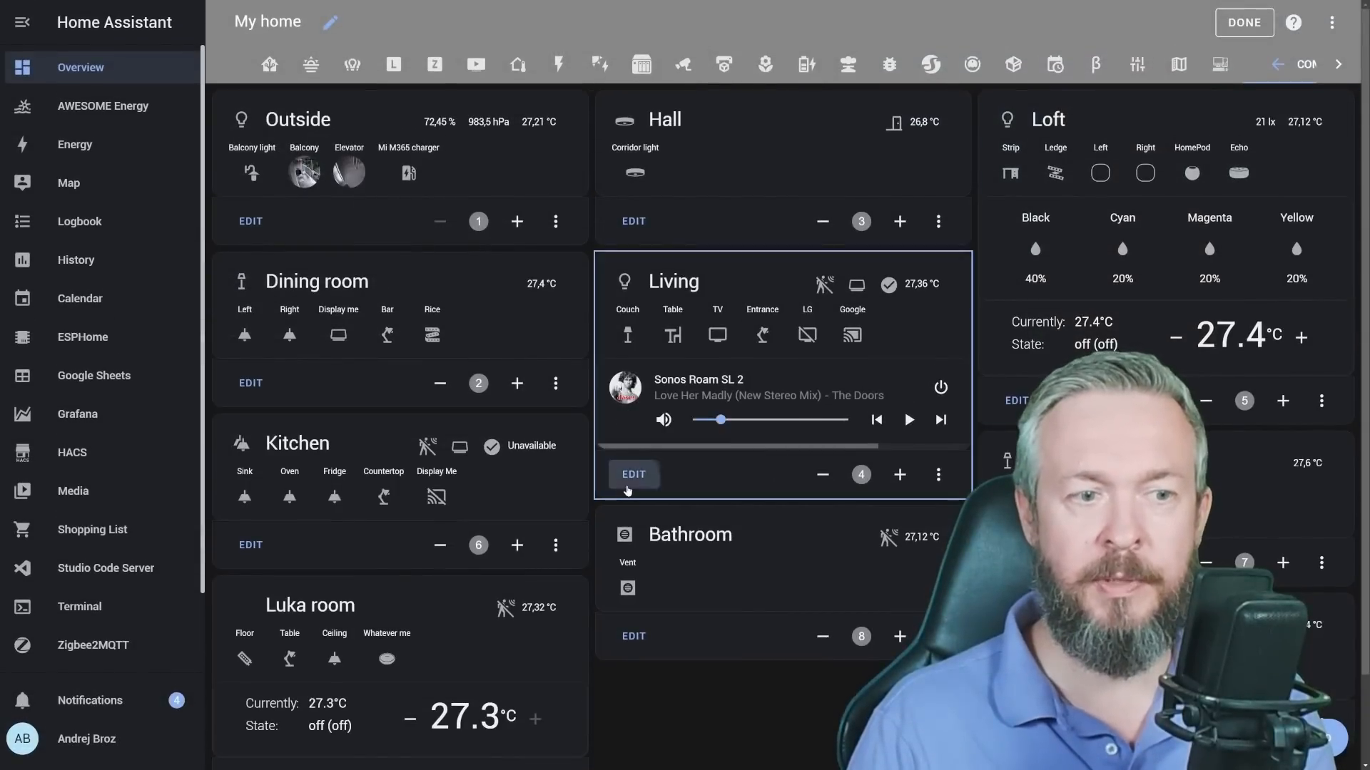
- In the Living card's YAML, rename the first entity from Couch to Sofa and save
{"action": "left_click", "coordinate": [632, 475]}
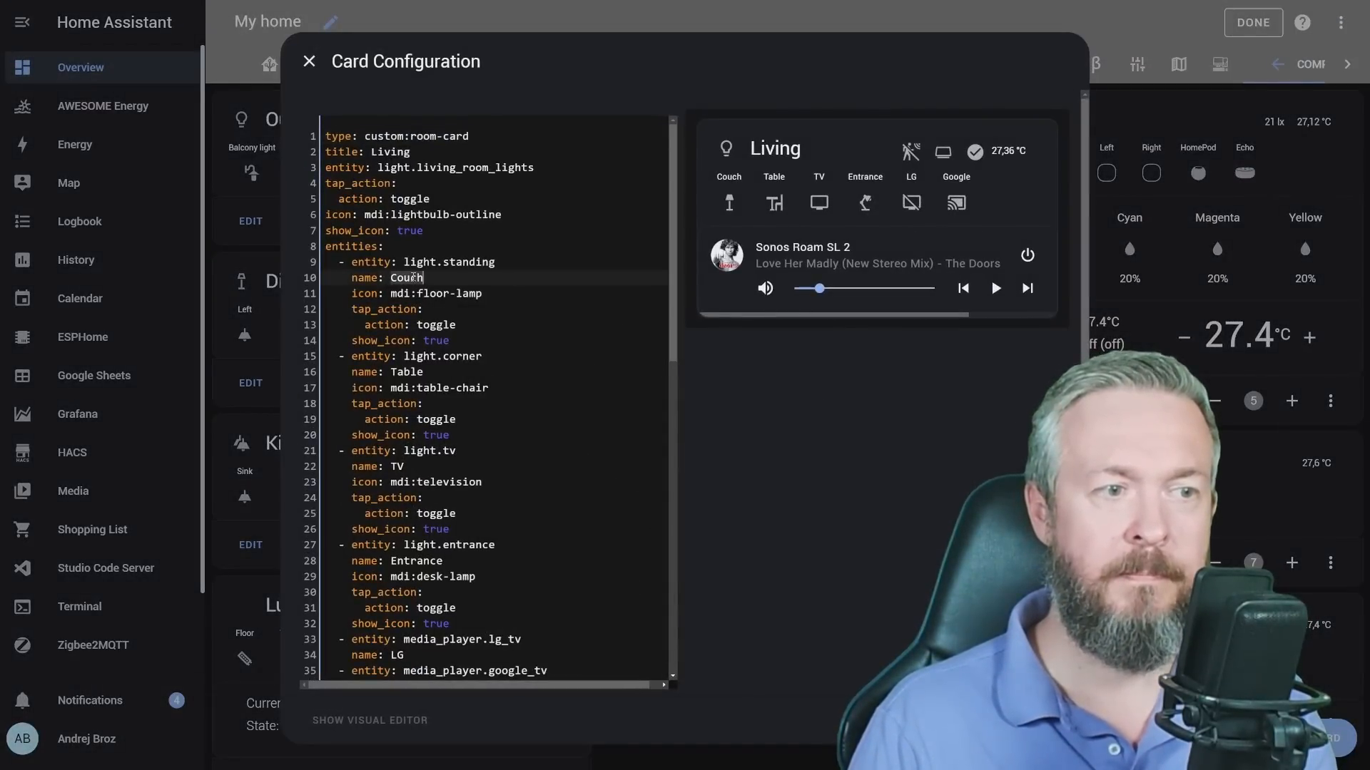
{"action": "type", "text": "Sofã"}
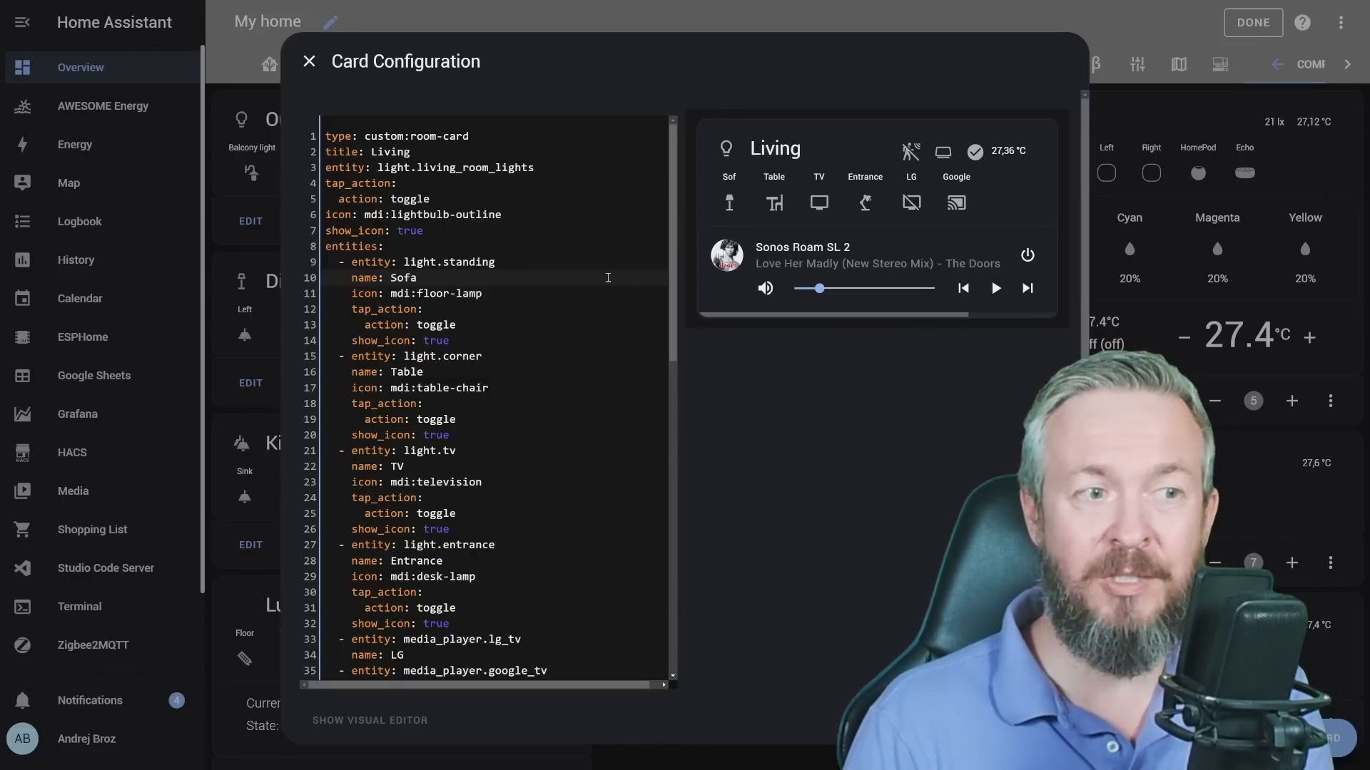
{"action": "left_click", "coordinate": [308, 61]}
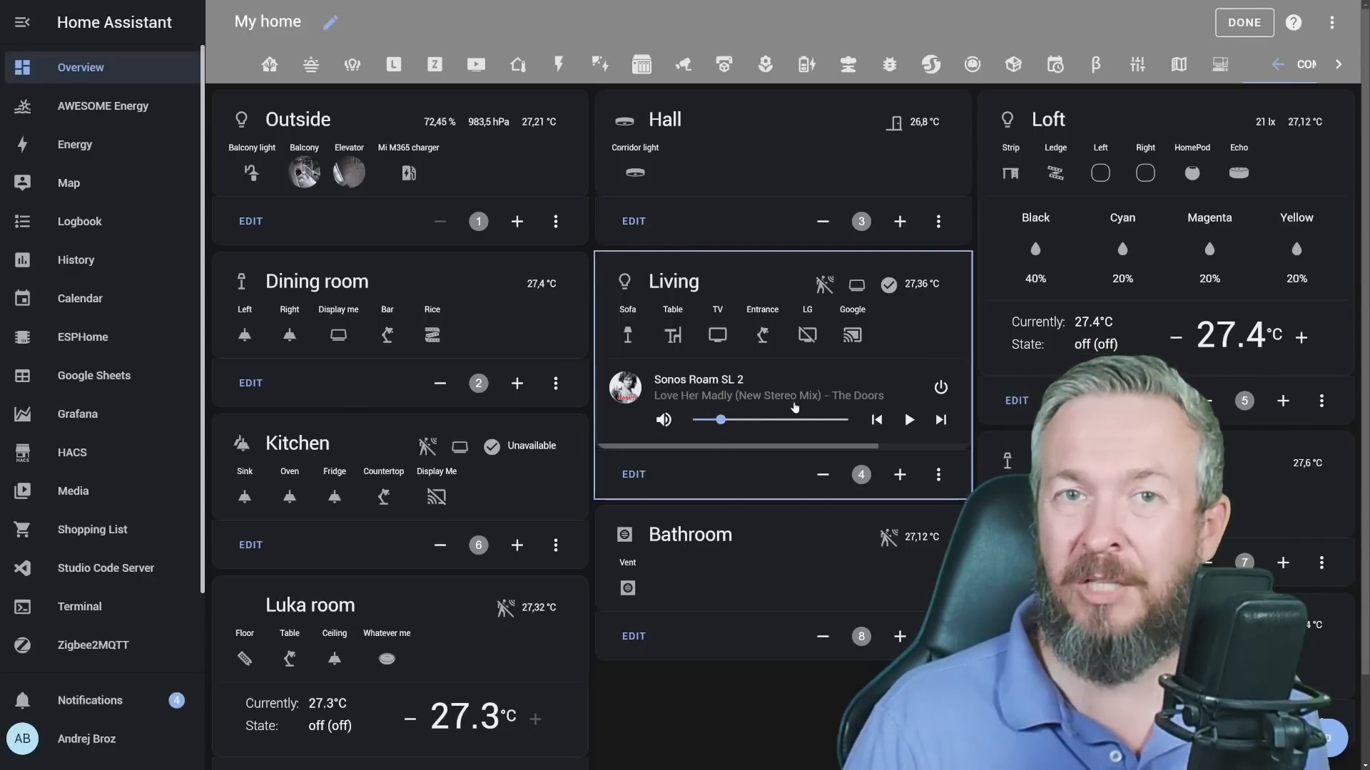
- Drop paused from media_player.sonos_roam_sl_2 show_states on the Living card and save
{"action": "left_click", "coordinate": [937, 474]}
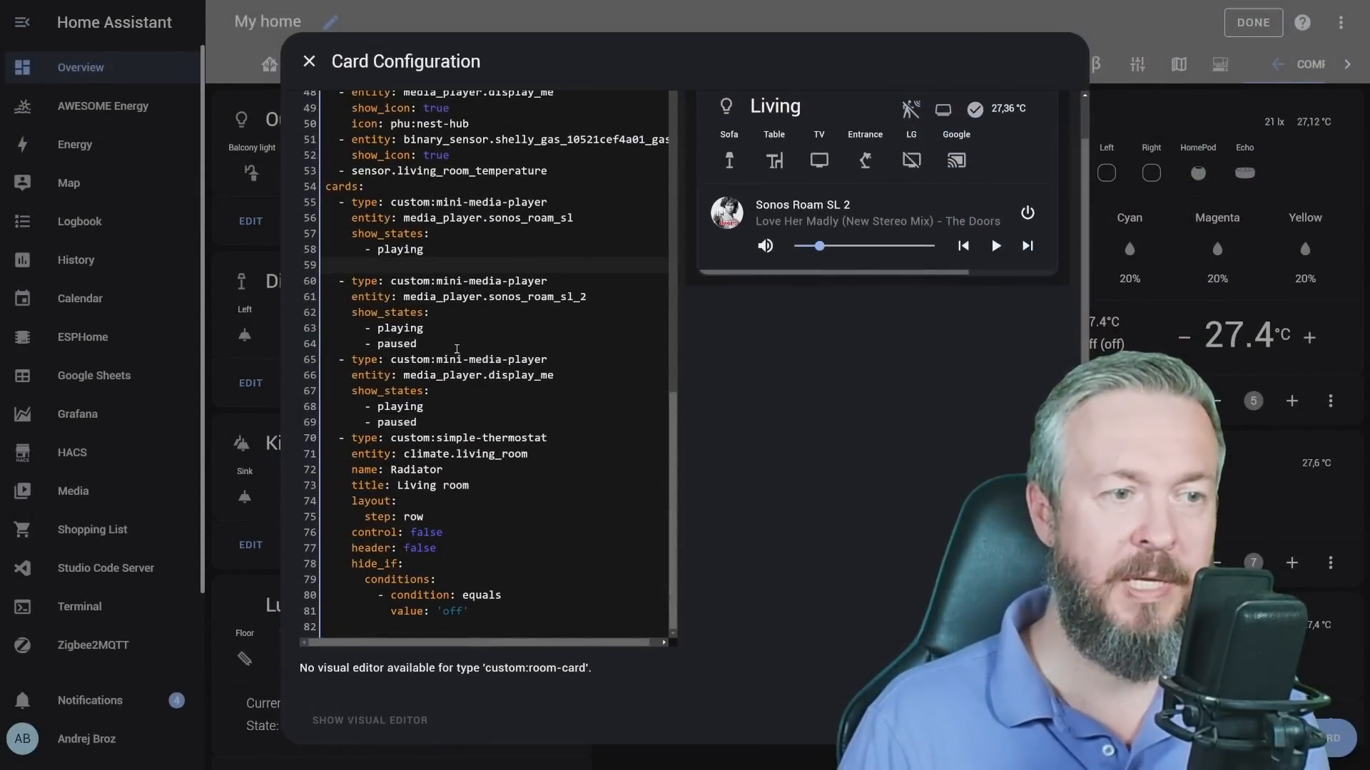
{"action": "left_click", "coordinate": [309, 61]}
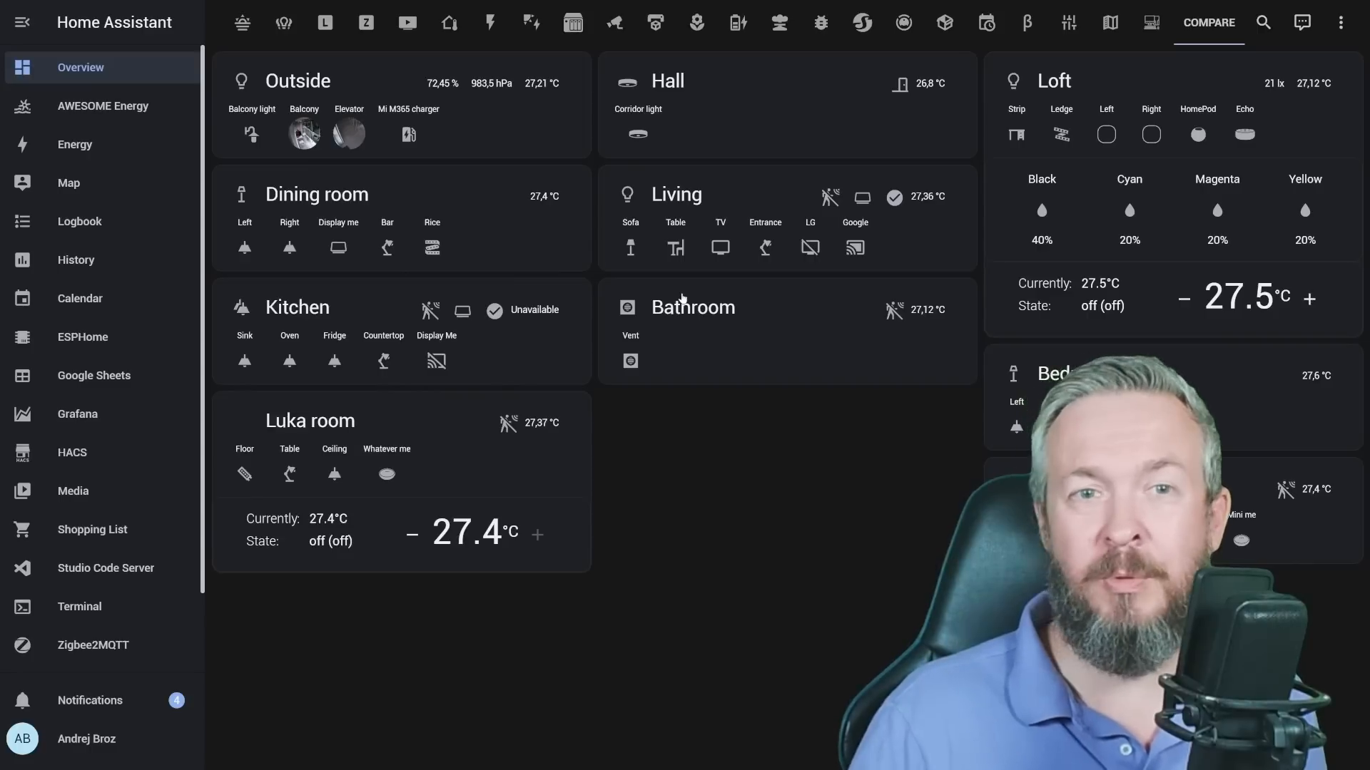
{"action": "left_click", "coordinate": [1110, 22]}
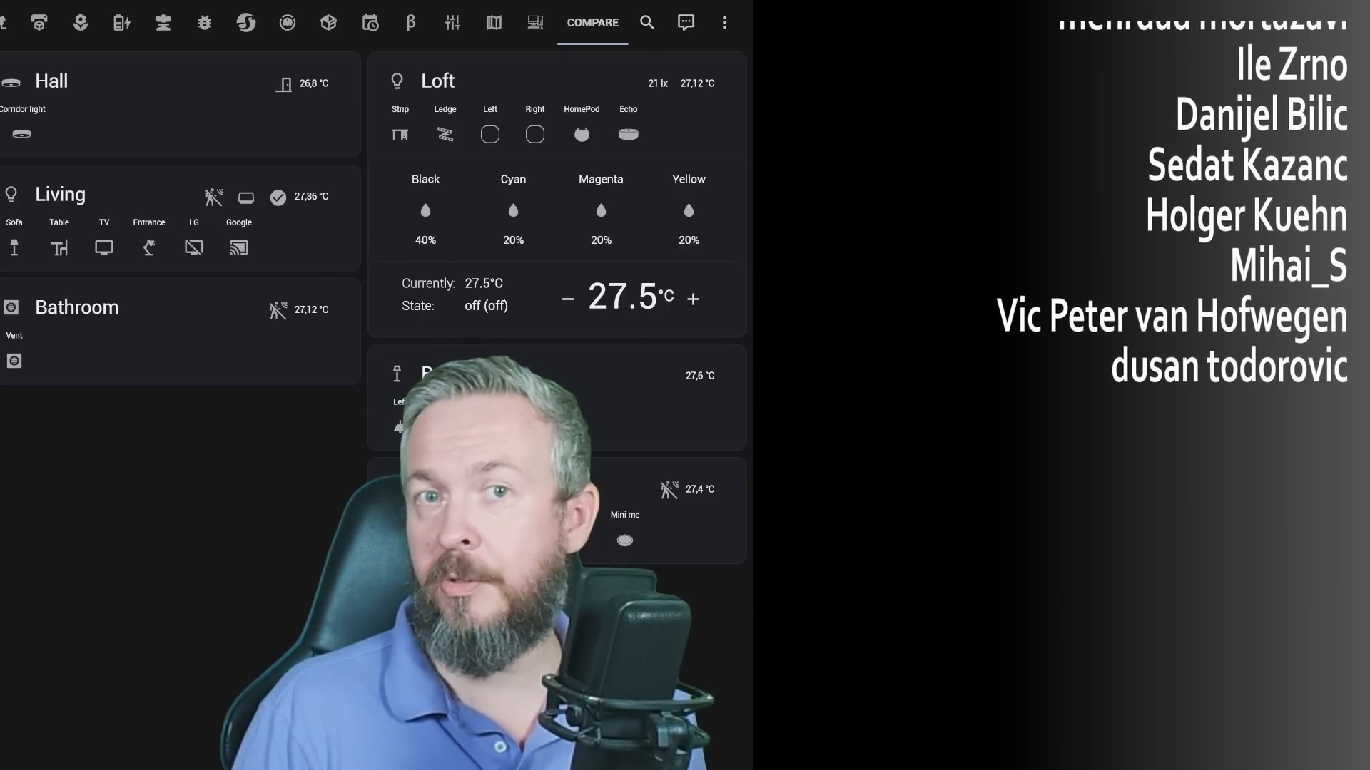
{"action": "left_click", "coordinate": [24, 22]}
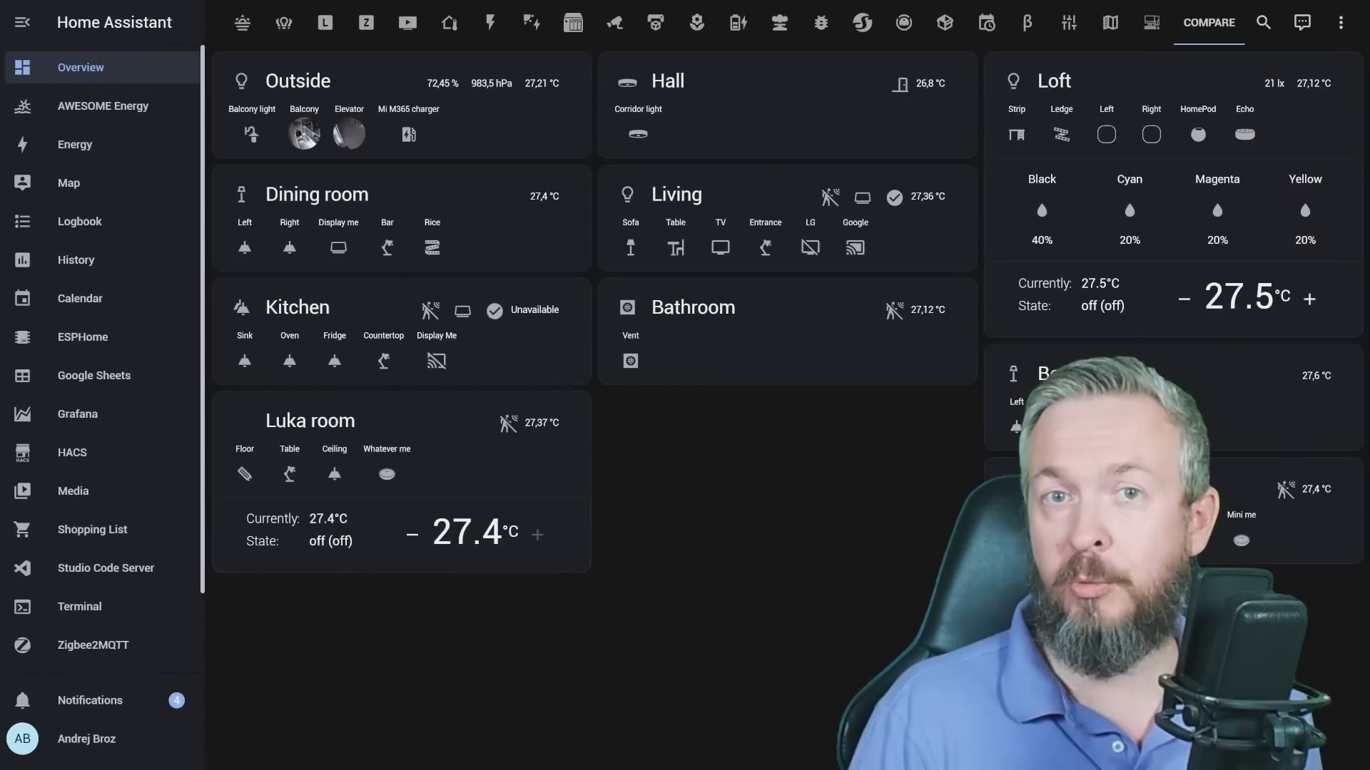